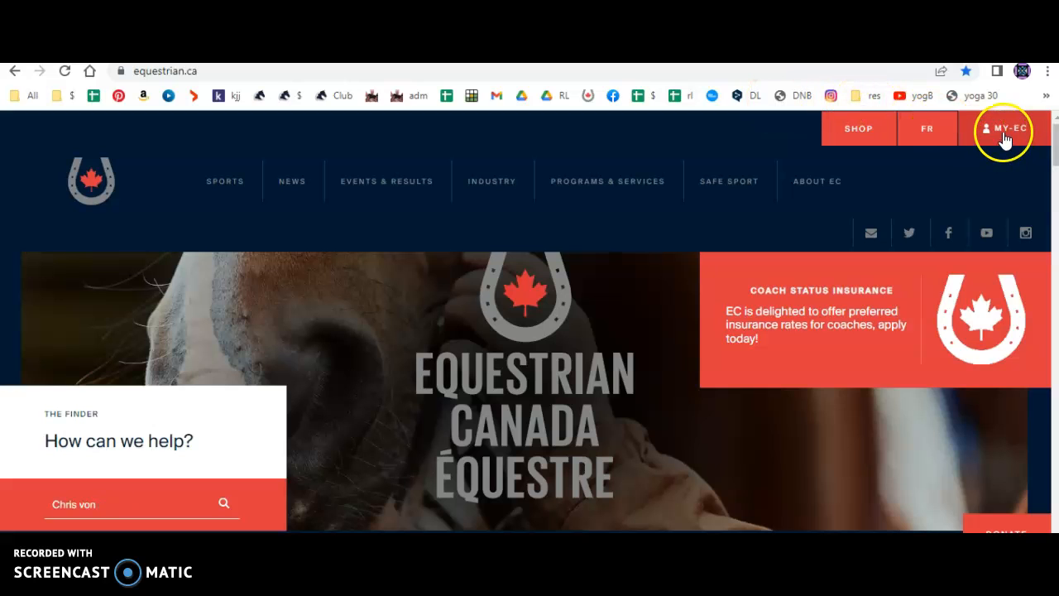
{"action": "left_click", "coordinate": [1002, 129]}
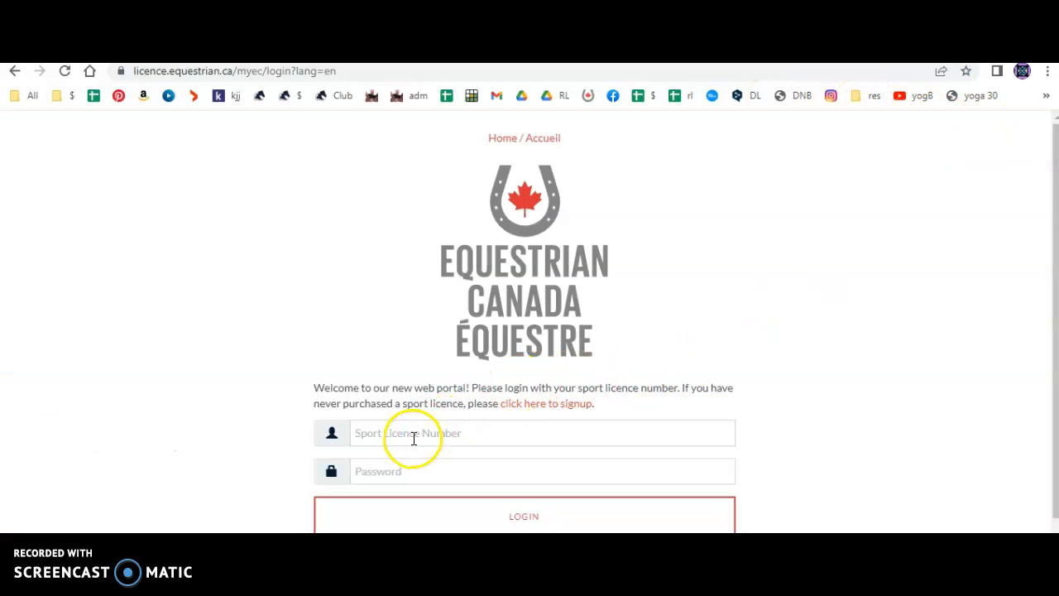
{"action": "type", "text": "4041116"}
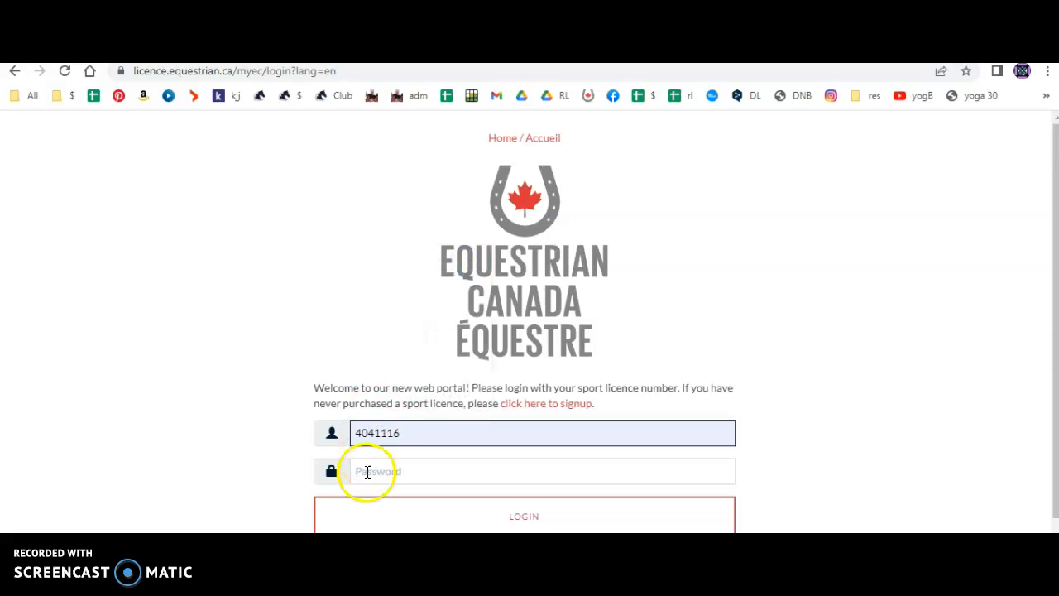
{"action": "type", "text": "••••"}
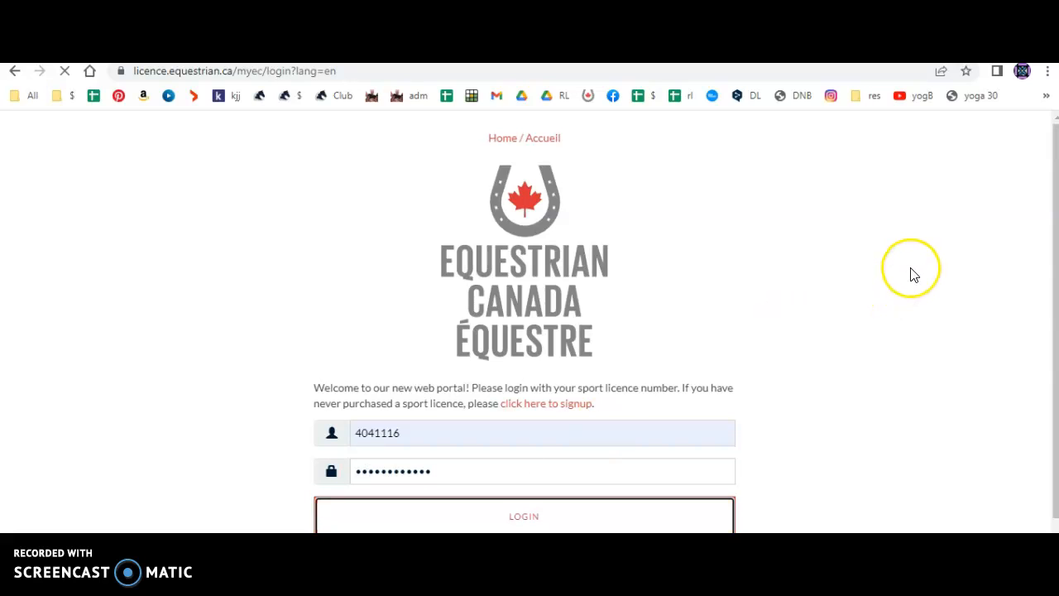
Sign in to the MyEC account and reach the member area
{"action": "left_click", "coordinate": [523, 516]}
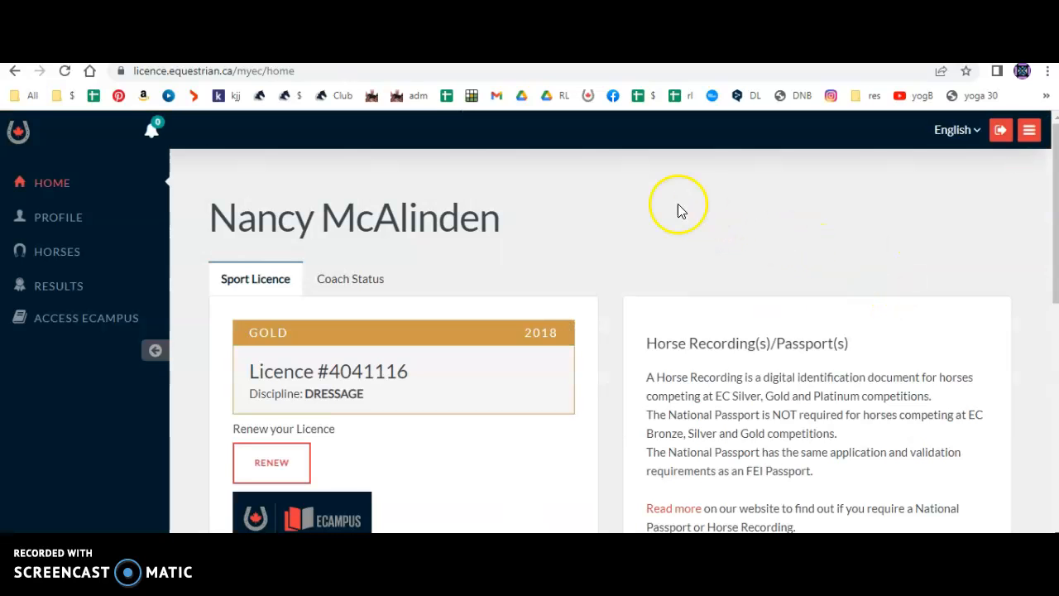
{"action": "scroll", "scroll_direction": "down", "scroll_amount": 3}
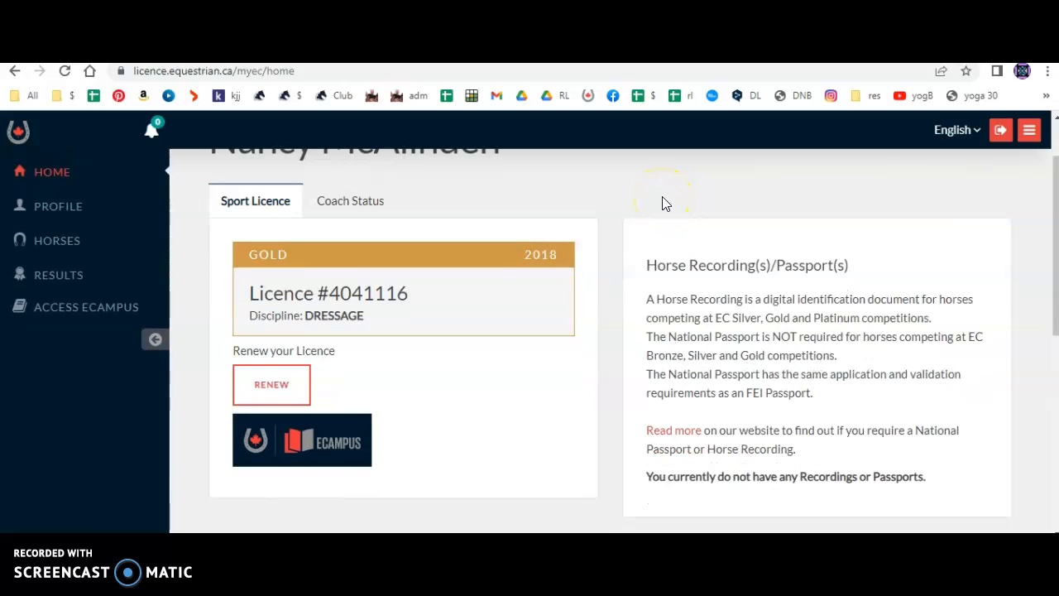
{"action": "left_click", "coordinate": [272, 384]}
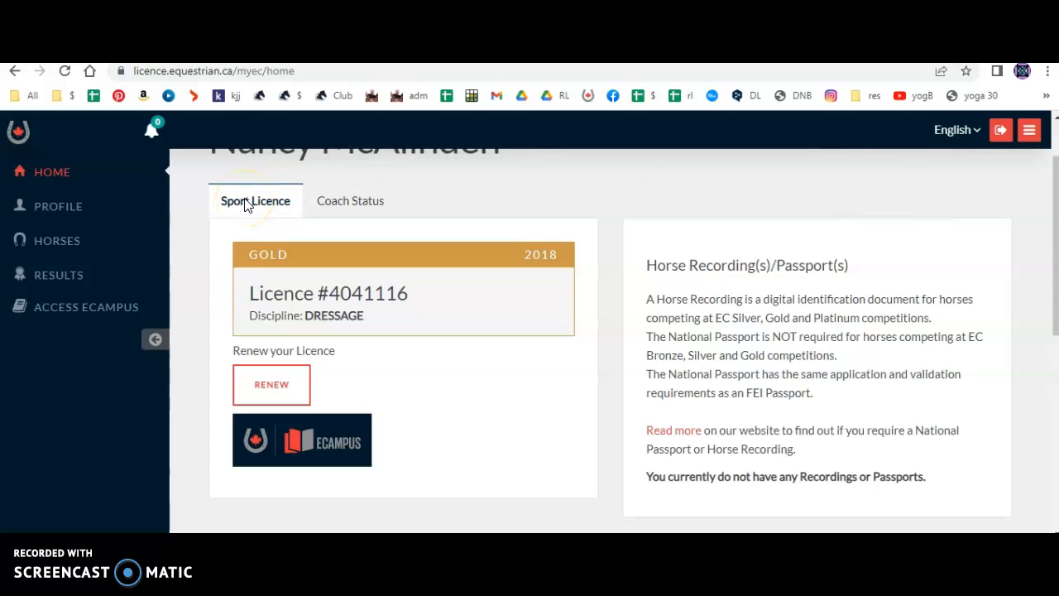
{"action": "mouse_move", "coordinate": [348, 207]}
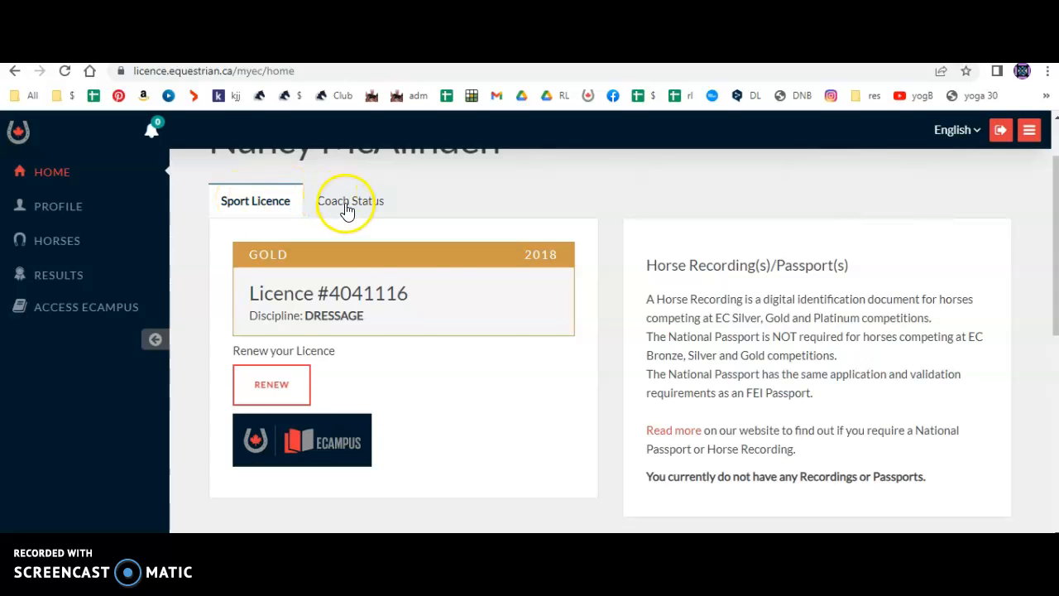
Review the Coach Status descriptions and start a coach registration or licence purchase
{"action": "left_click", "coordinate": [351, 200]}
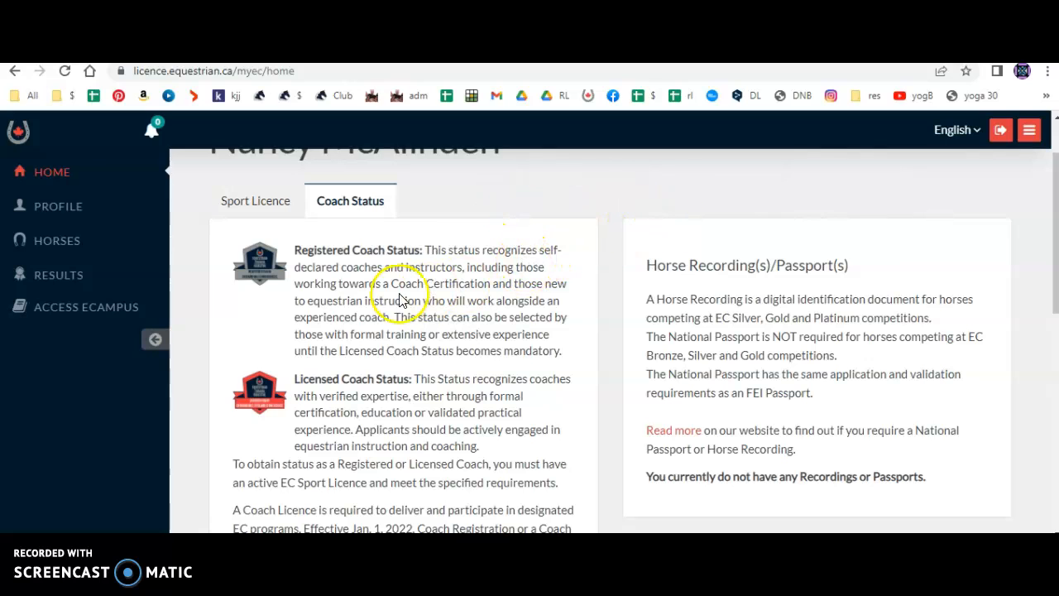
{"action": "mouse_move", "coordinate": [1056, 252]}
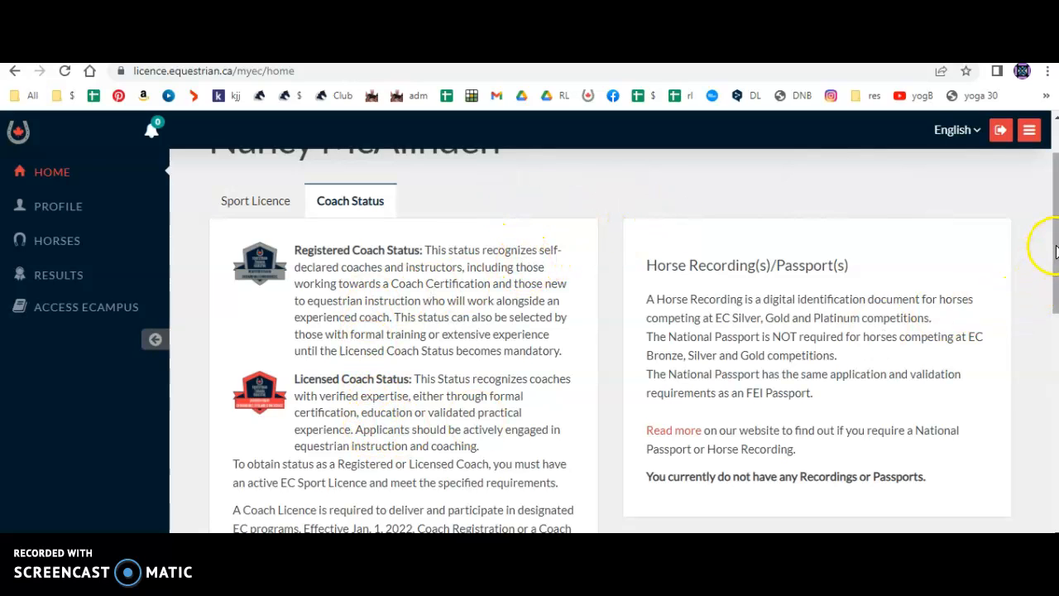
{"action": "scroll", "scroll_direction": "down", "scroll_amount": 3}
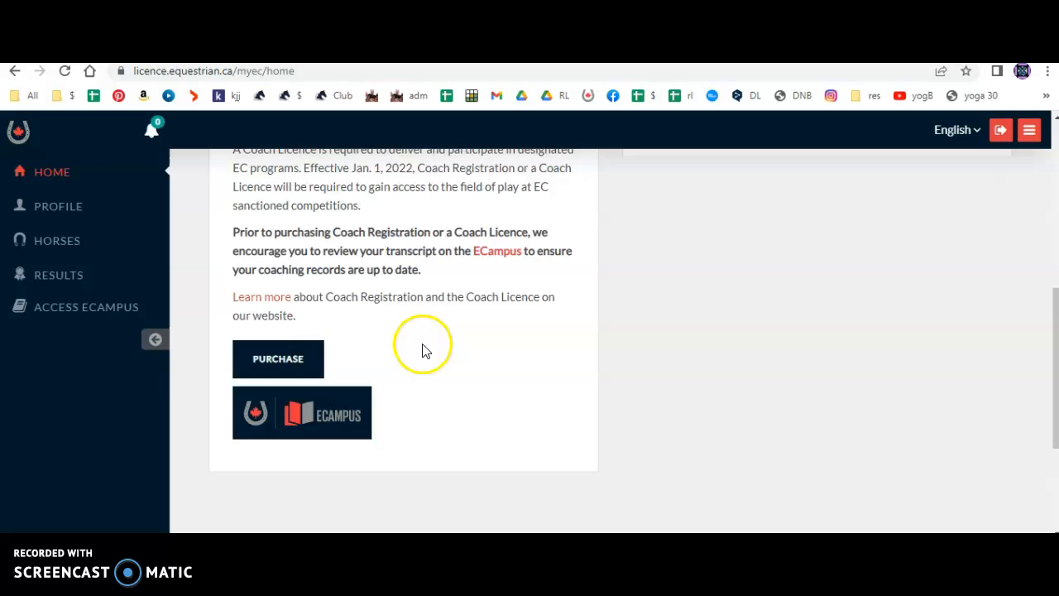
{"action": "left_click", "coordinate": [278, 357]}
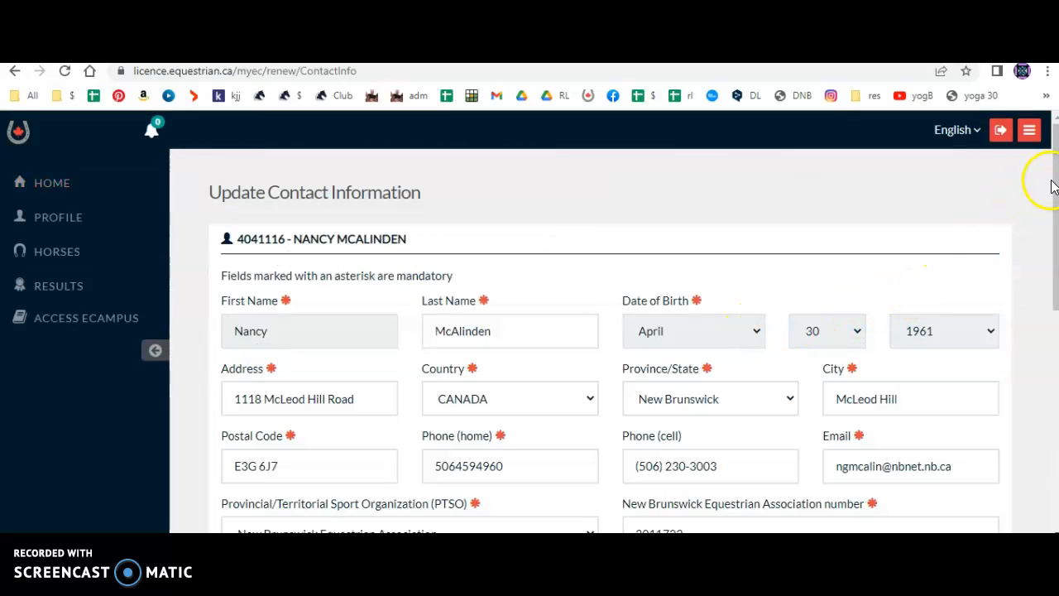
Submit the contact information and demographic pages to reach the Sport Licence page
{"action": "scroll", "scroll_direction": "down", "scroll_amount": 3}
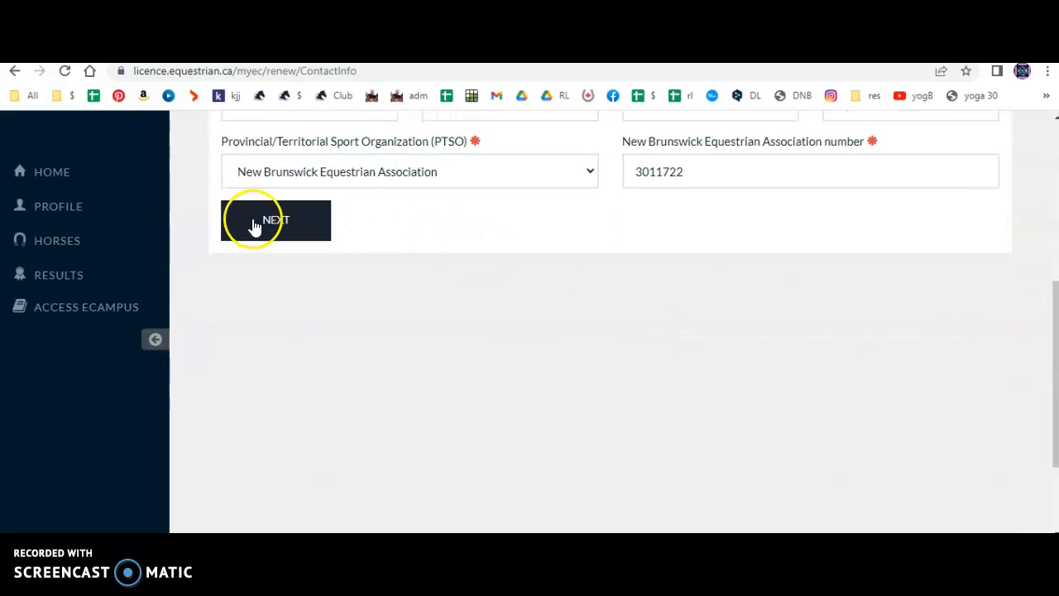
{"action": "left_click", "coordinate": [275, 218]}
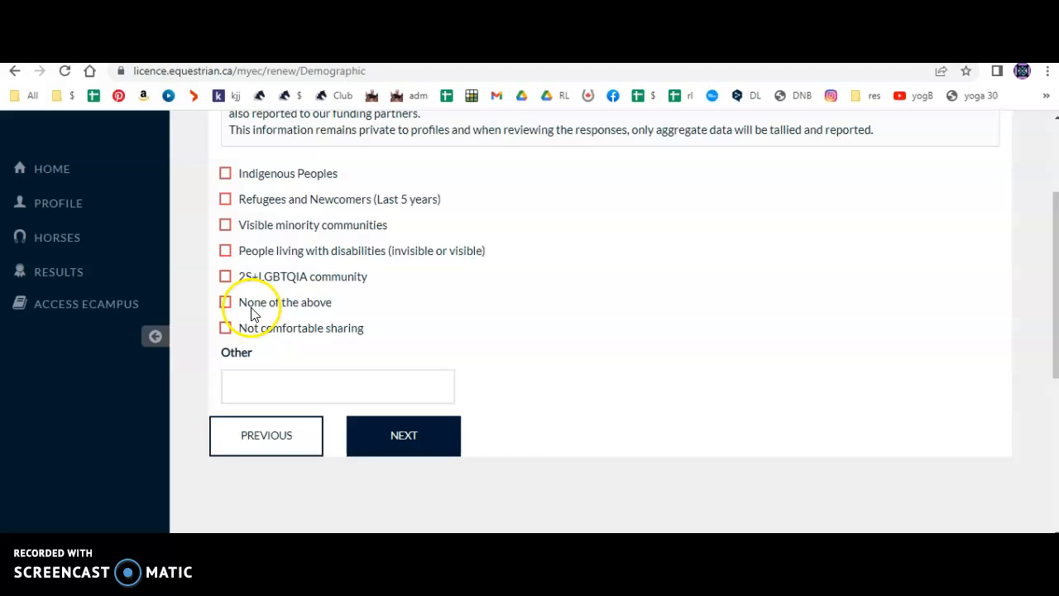
{"action": "left_click", "coordinate": [404, 435]}
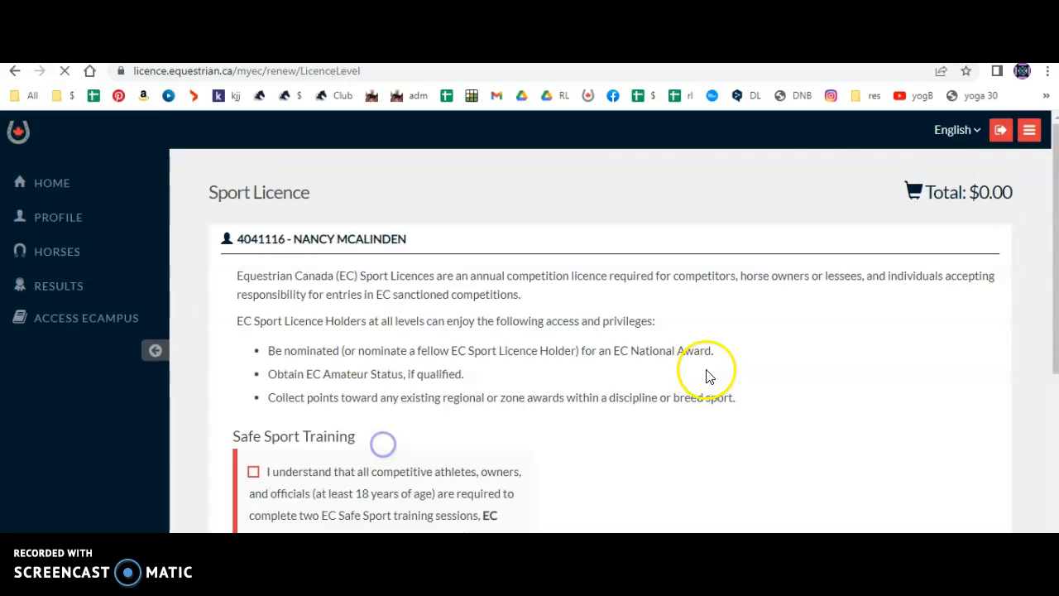
Review the licence levels and the Gold licence privileges
{"action": "scroll", "scroll_direction": "down", "scroll_amount": 3}
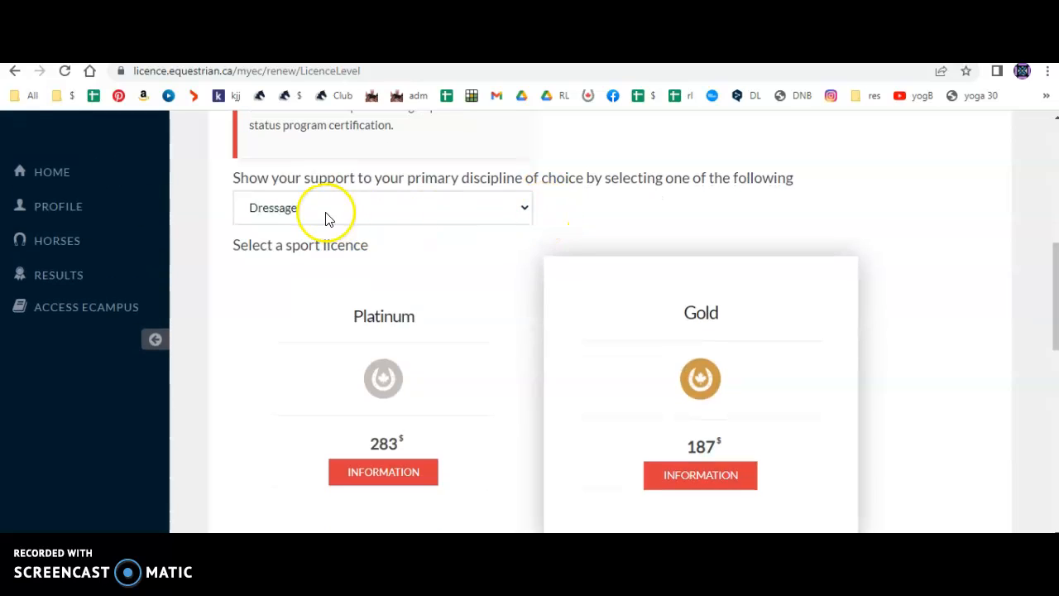
{"action": "scroll", "scroll_direction": "down", "scroll_amount": 3}
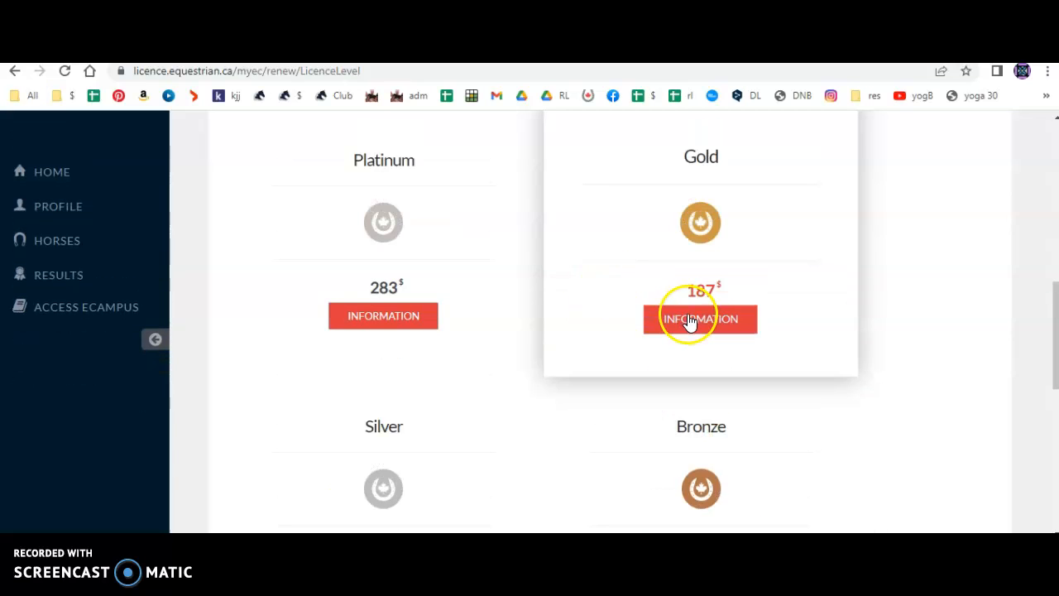
{"action": "left_click", "coordinate": [700, 317]}
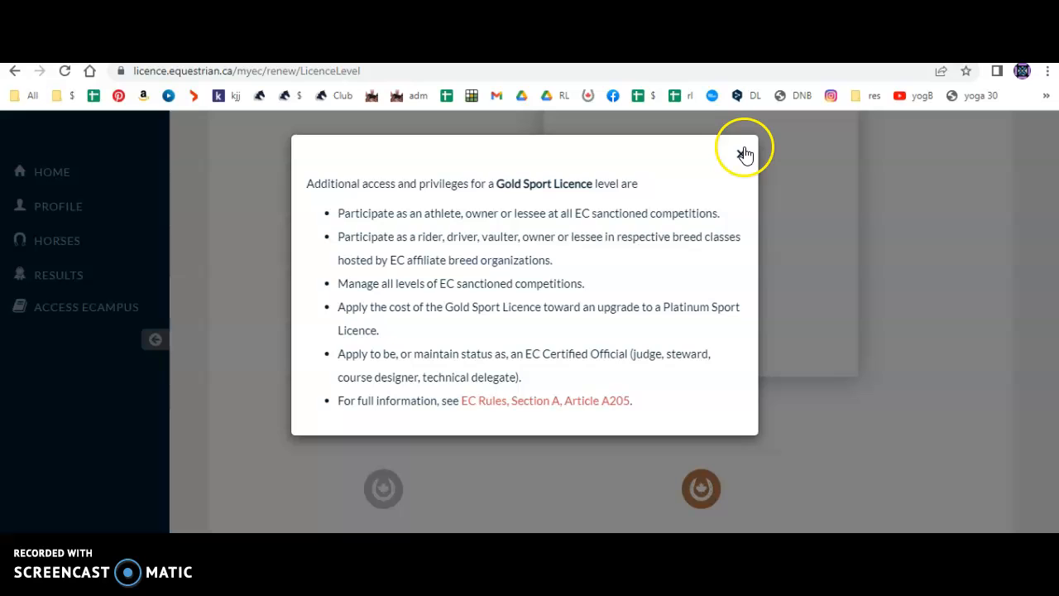
{"action": "left_click", "coordinate": [744, 152]}
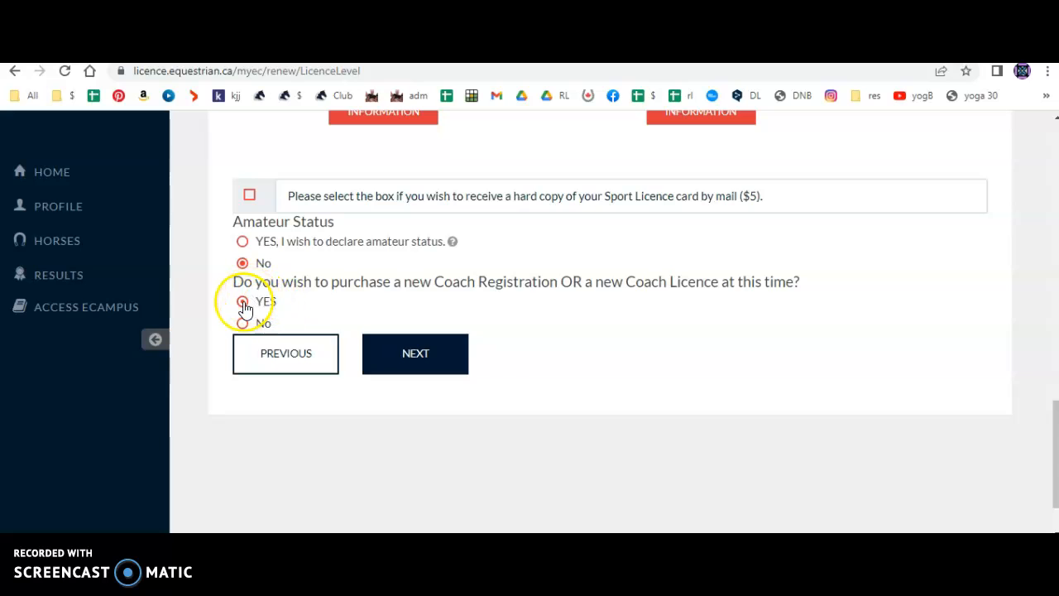
{"action": "left_click", "coordinate": [242, 301]}
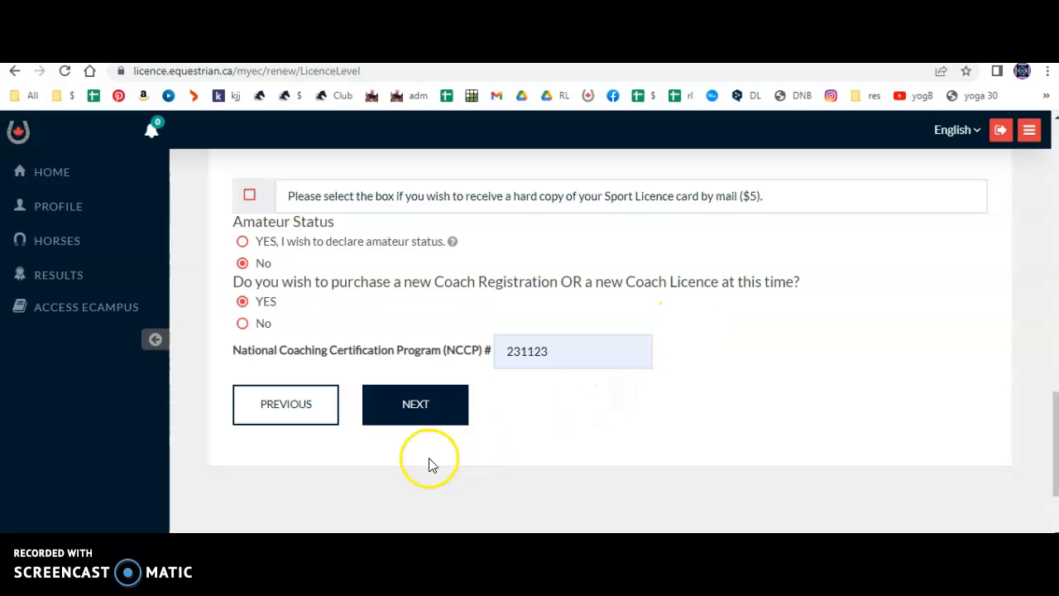
{"action": "left_click", "coordinate": [413, 403]}
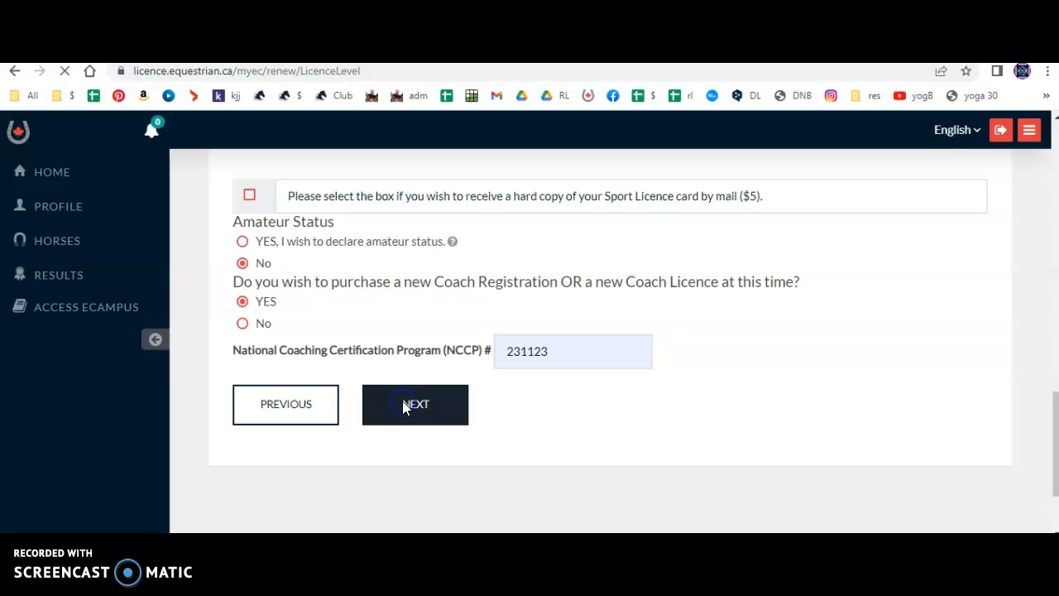
{"action": "left_click", "coordinate": [413, 403]}
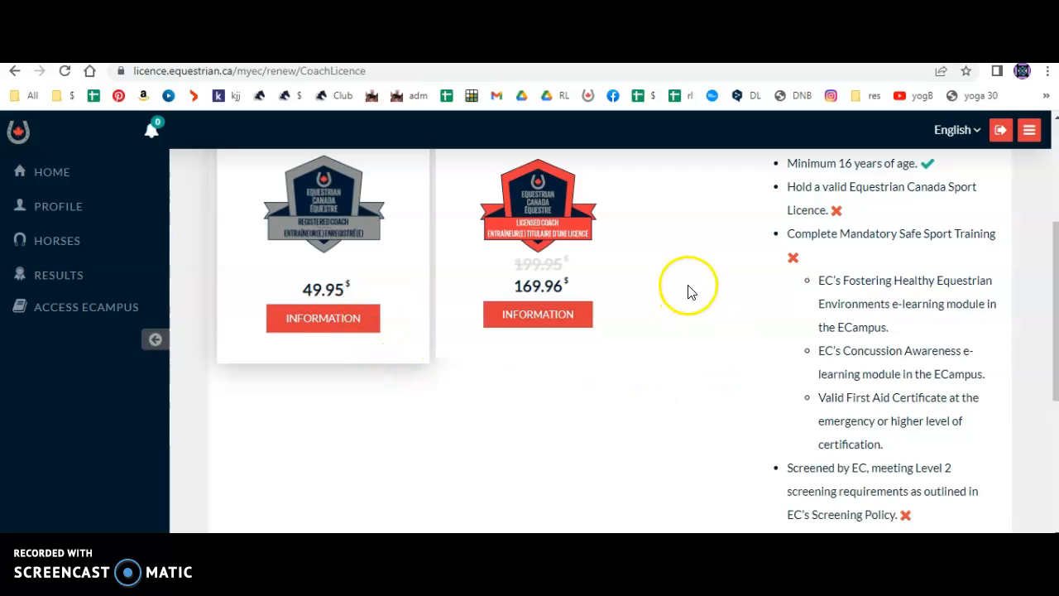
{"action": "mouse_move", "coordinate": [866, 466]}
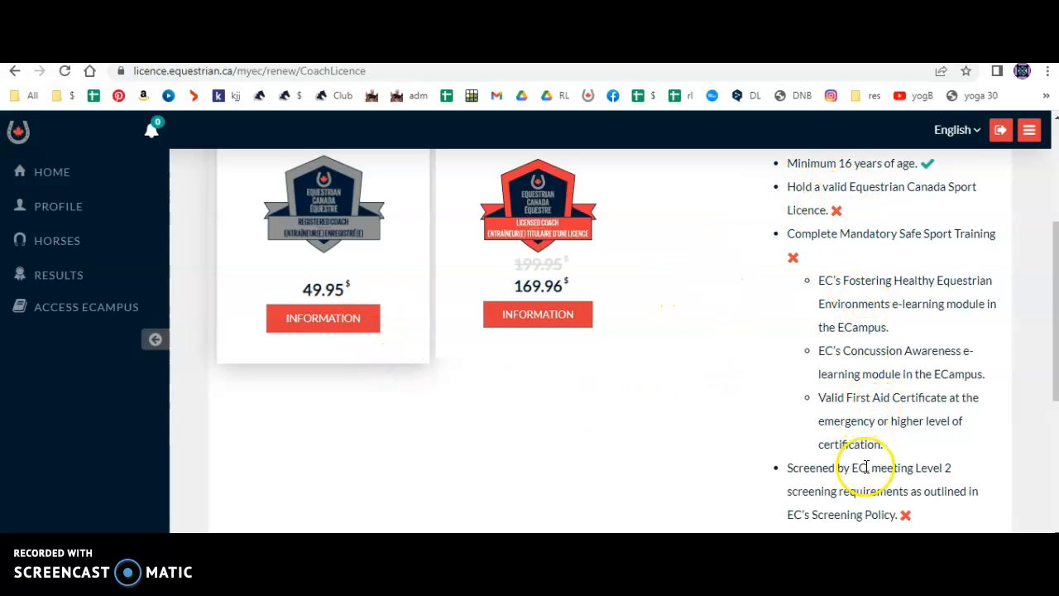
Continue past the coach licence requirements and accept the coach licence terms
{"action": "scroll", "scroll_direction": "down", "scroll_amount": 3}
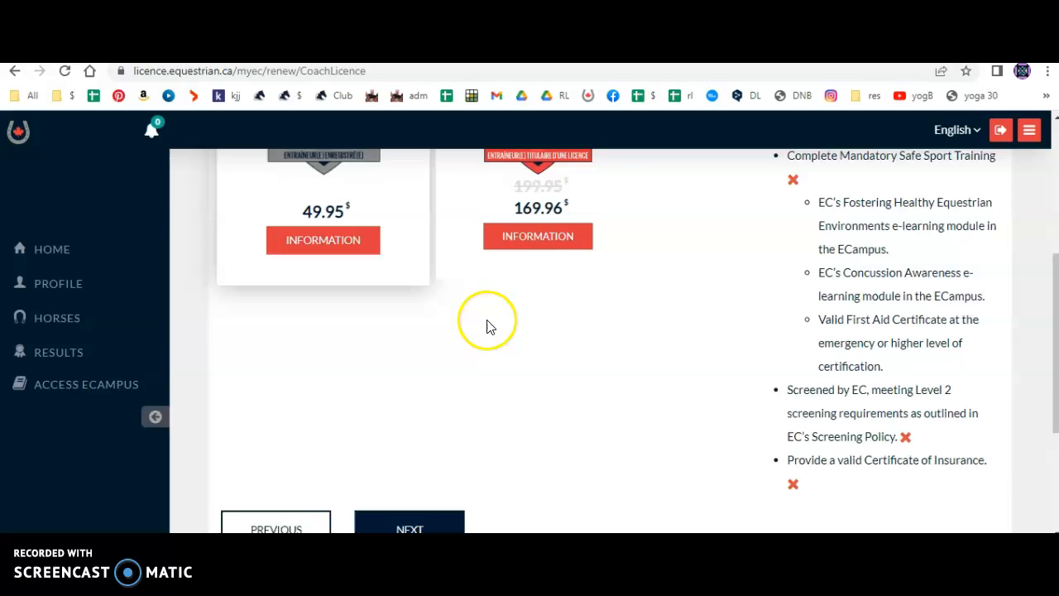
{"action": "scroll", "scroll_direction": "down", "scroll_amount": 3}
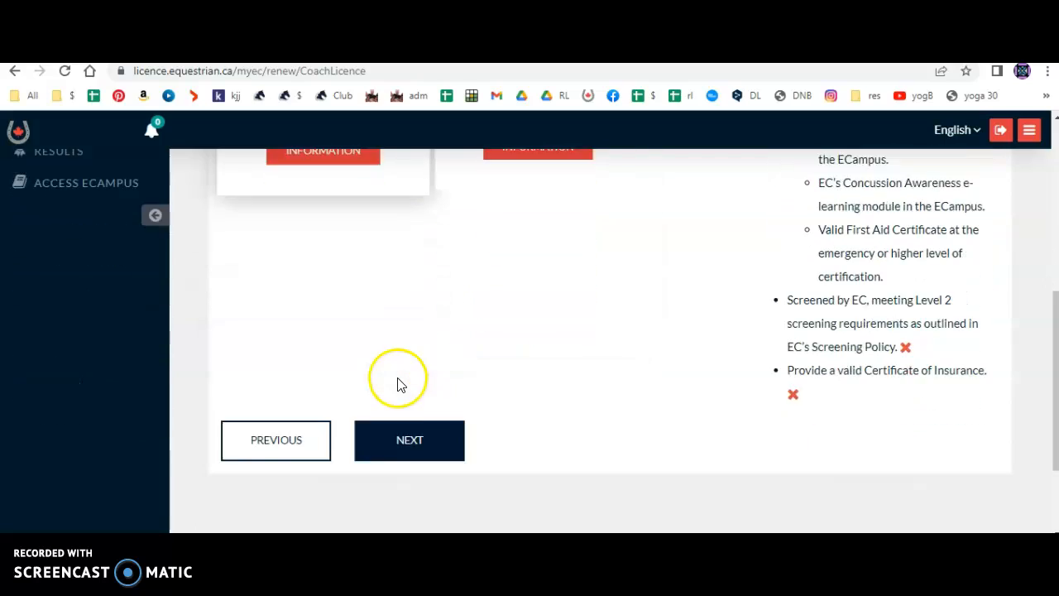
{"action": "left_click", "coordinate": [411, 440]}
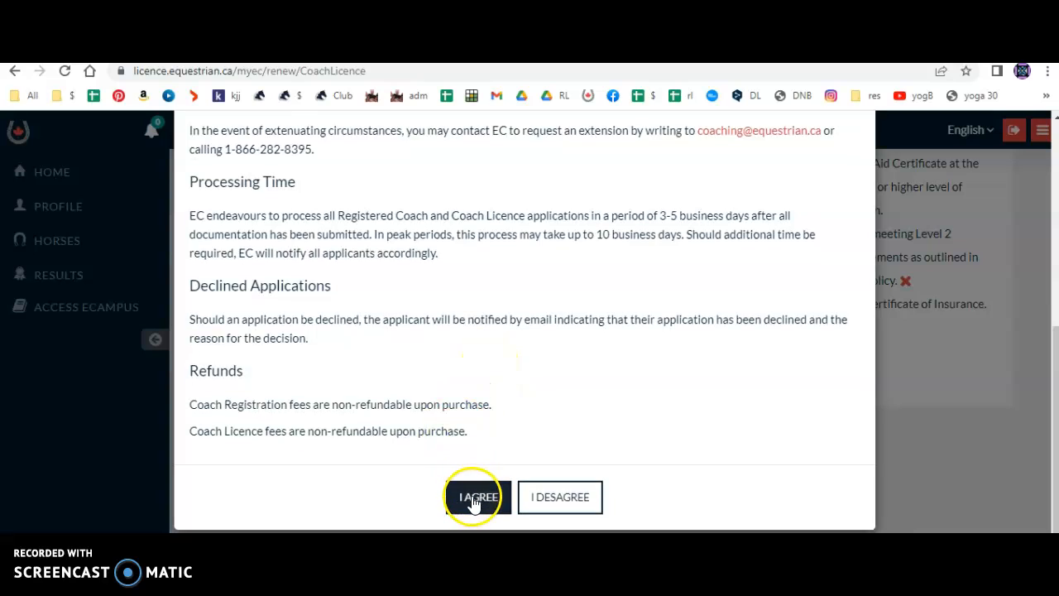
{"action": "left_click", "coordinate": [477, 496]}
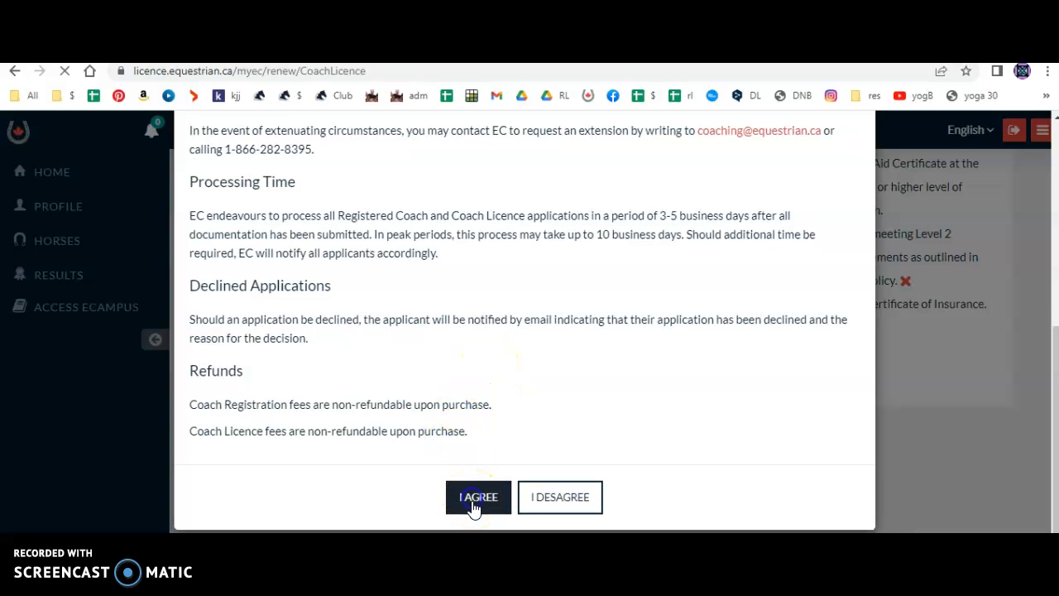
{"action": "left_click", "coordinate": [477, 496]}
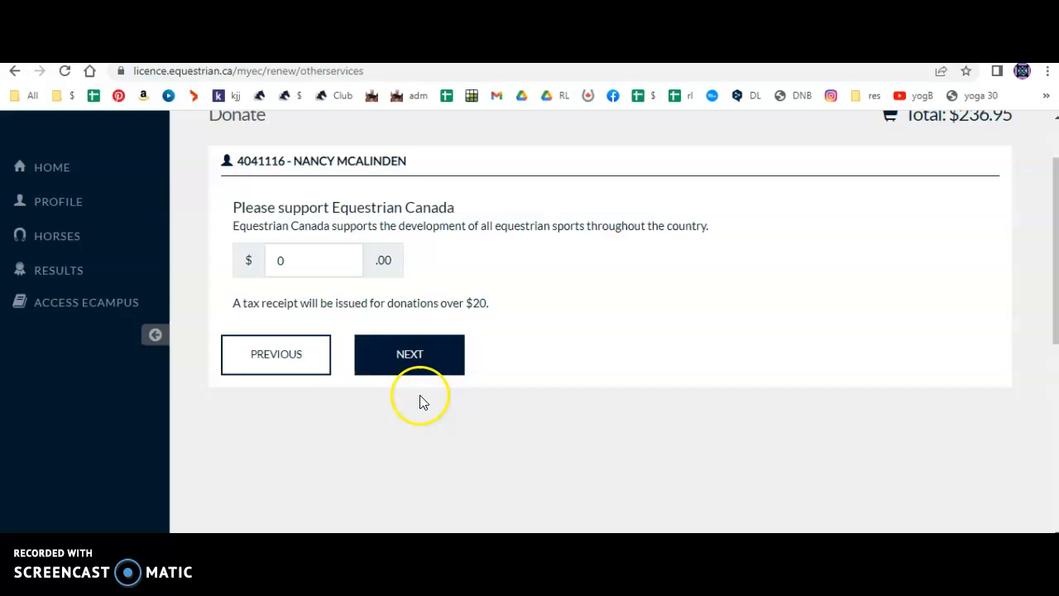
Skip the donation and agree to share information with EC competitions, reaching the $236.95 order summary
{"action": "left_click", "coordinate": [411, 354]}
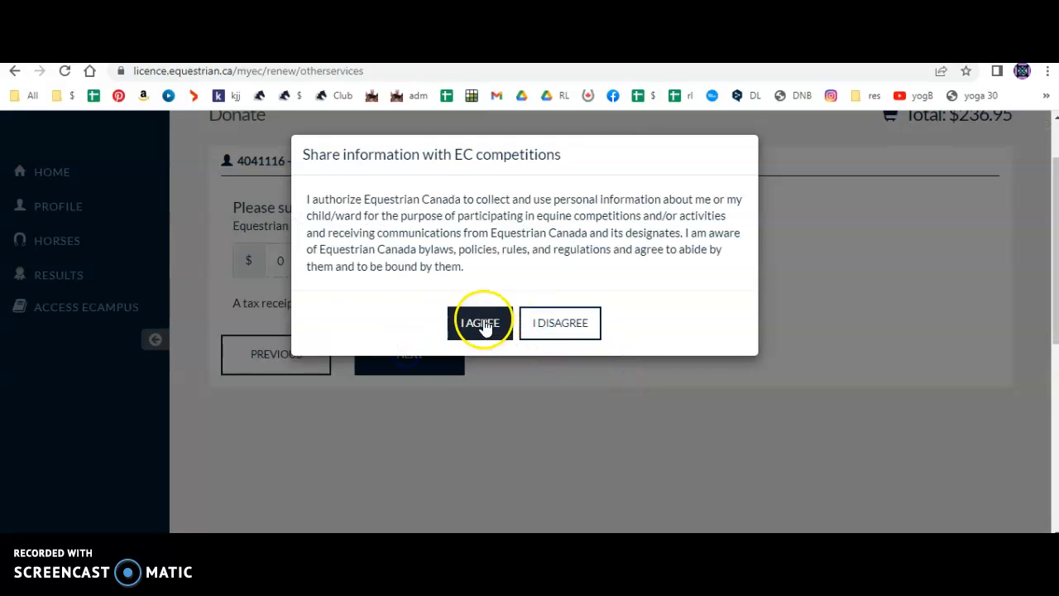
{"action": "left_click", "coordinate": [480, 322]}
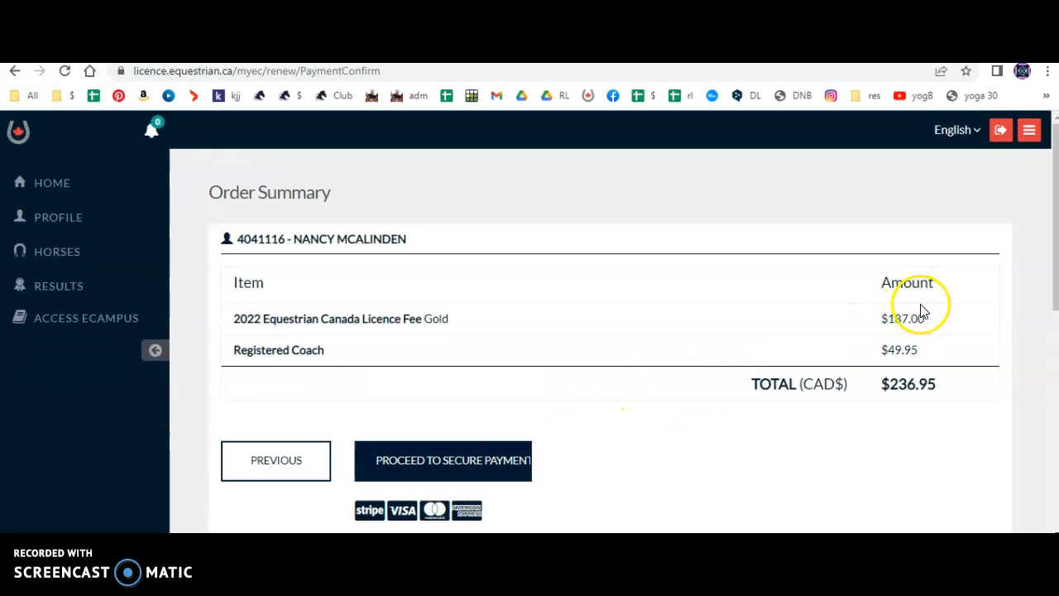
{"action": "mouse_move", "coordinate": [703, 447]}
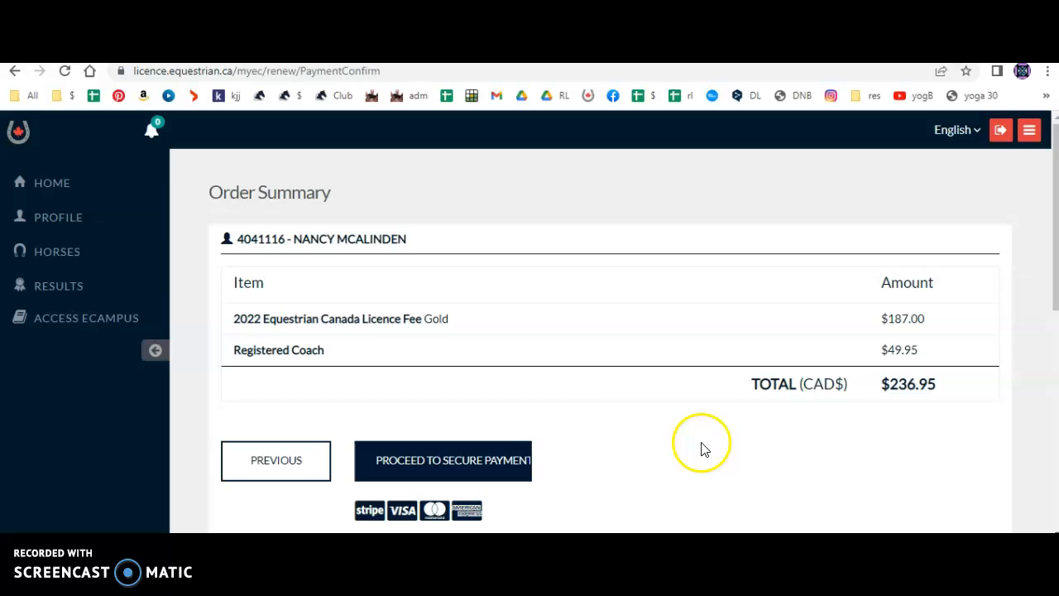
{"action": "mouse_move", "coordinate": [410, 472]}
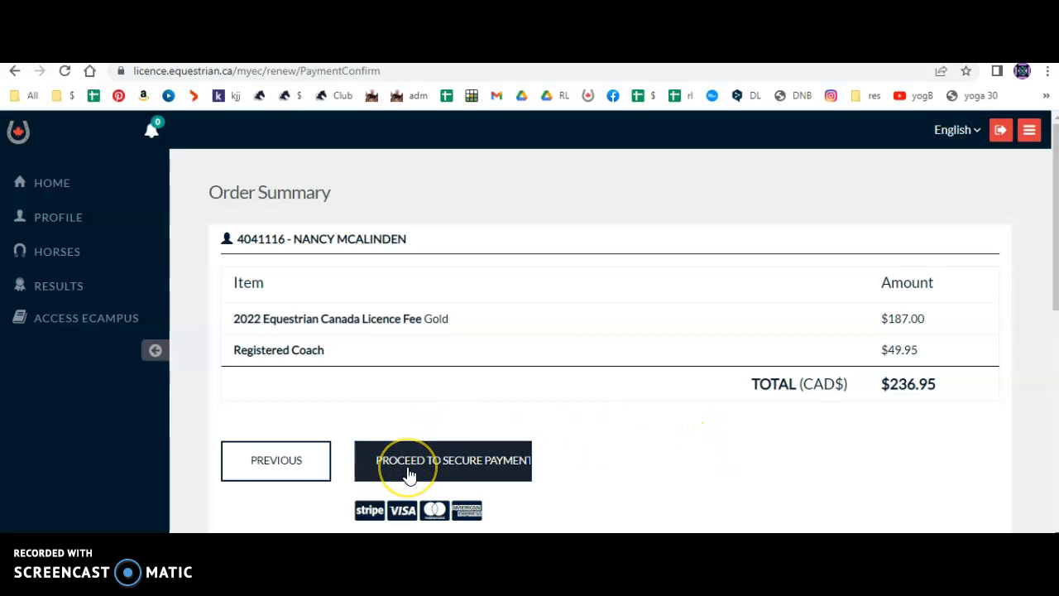
{"action": "mouse_move", "coordinate": [604, 454]}
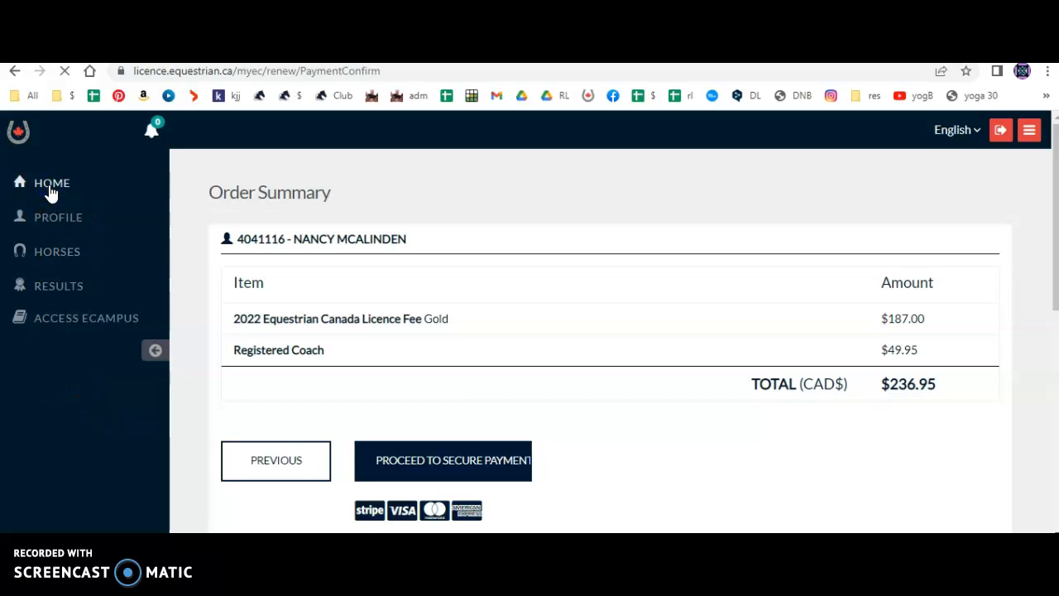
Return to the MyEC home page and launch eCampus from the banner under the Gold licence card
{"action": "left_click", "coordinate": [51, 182]}
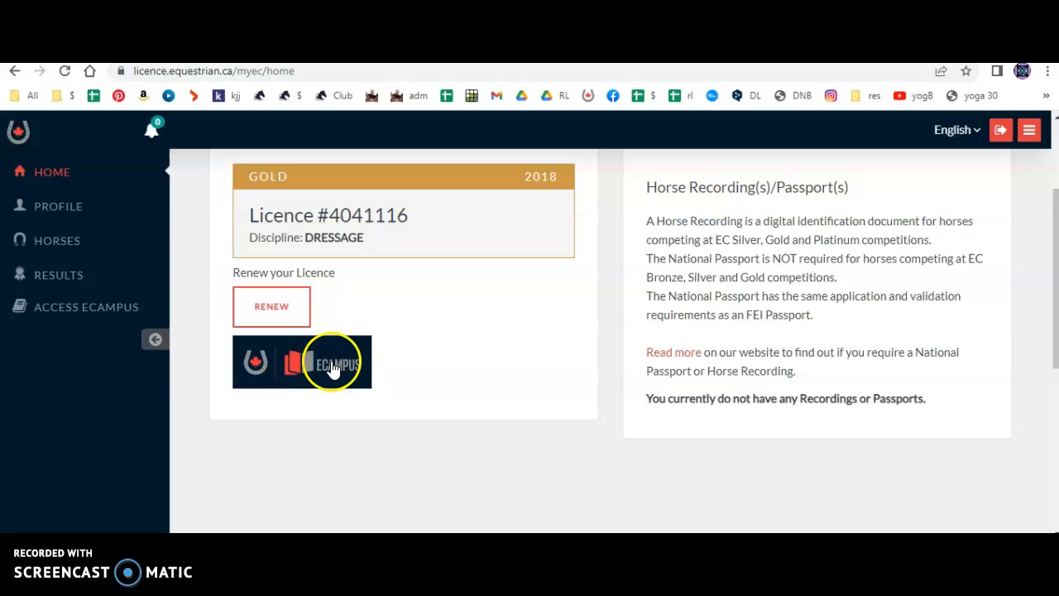
{"action": "left_click", "coordinate": [301, 360]}
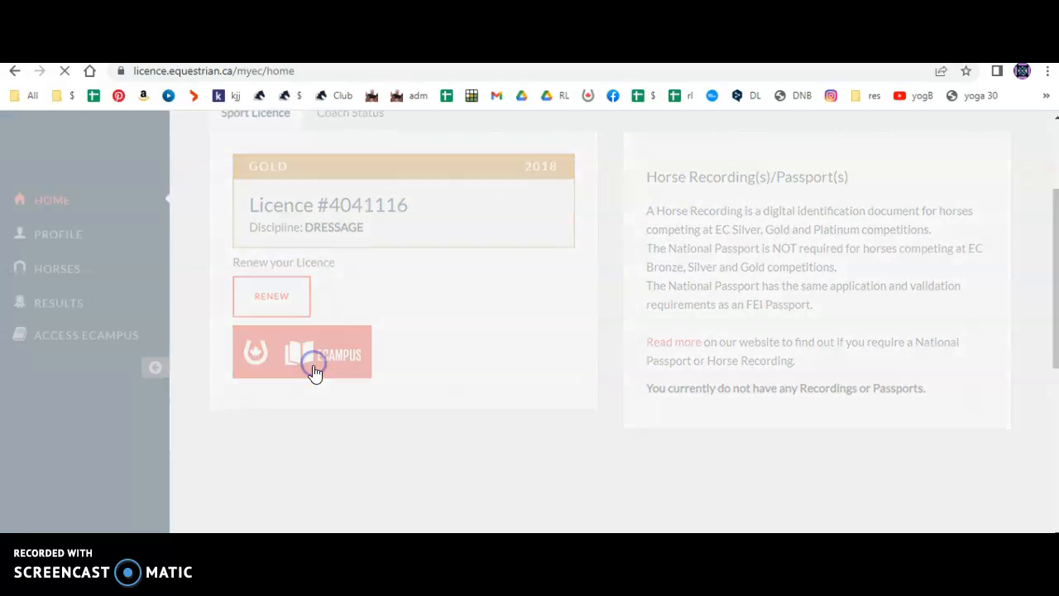
{"action": "left_click", "coordinate": [302, 351]}
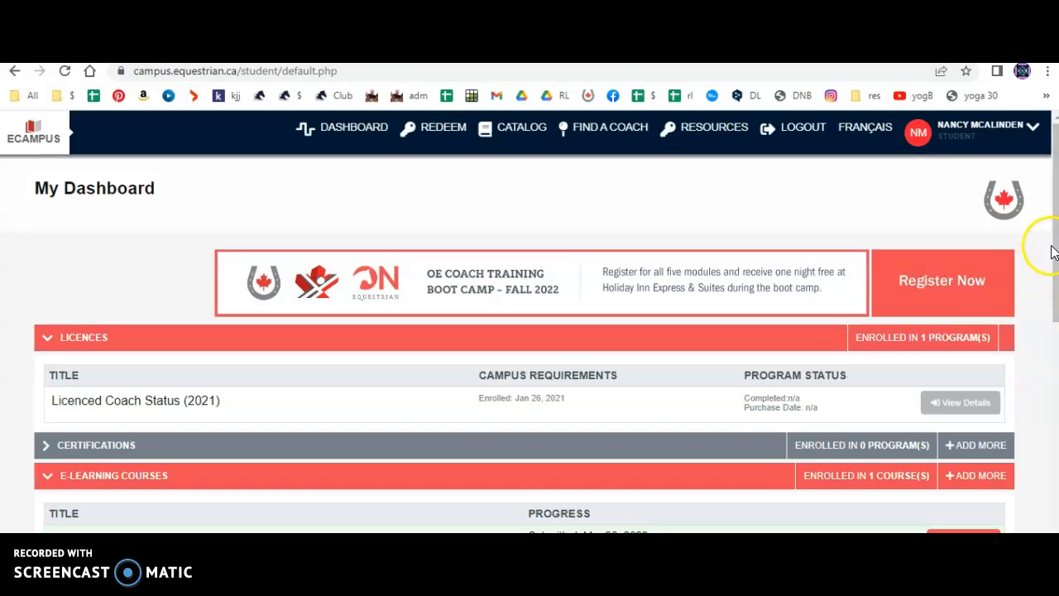
{"action": "mouse_move", "coordinate": [1039, 271]}
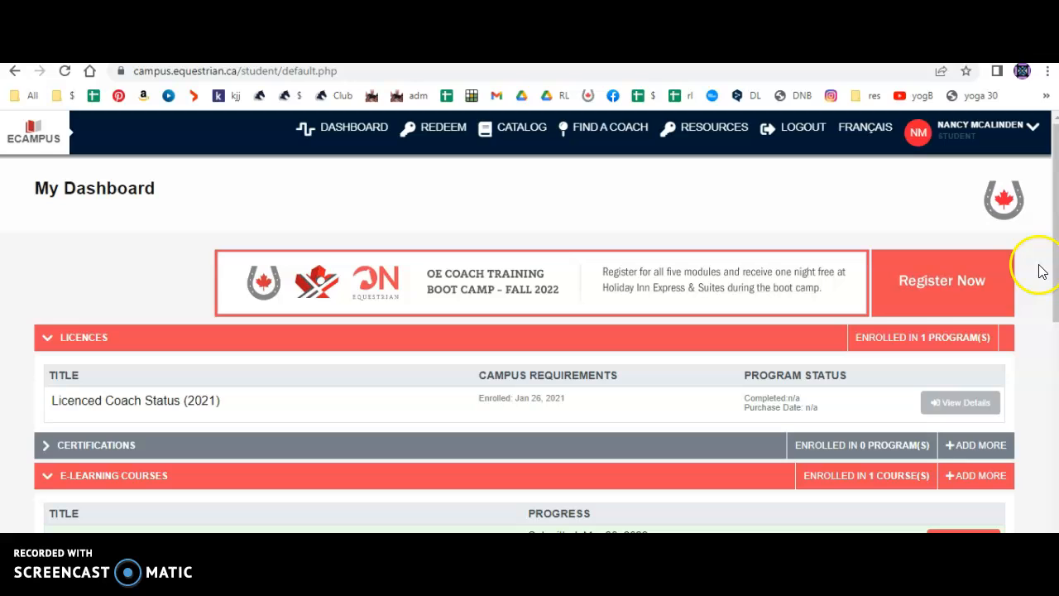
{"action": "mouse_move", "coordinate": [1038, 291]}
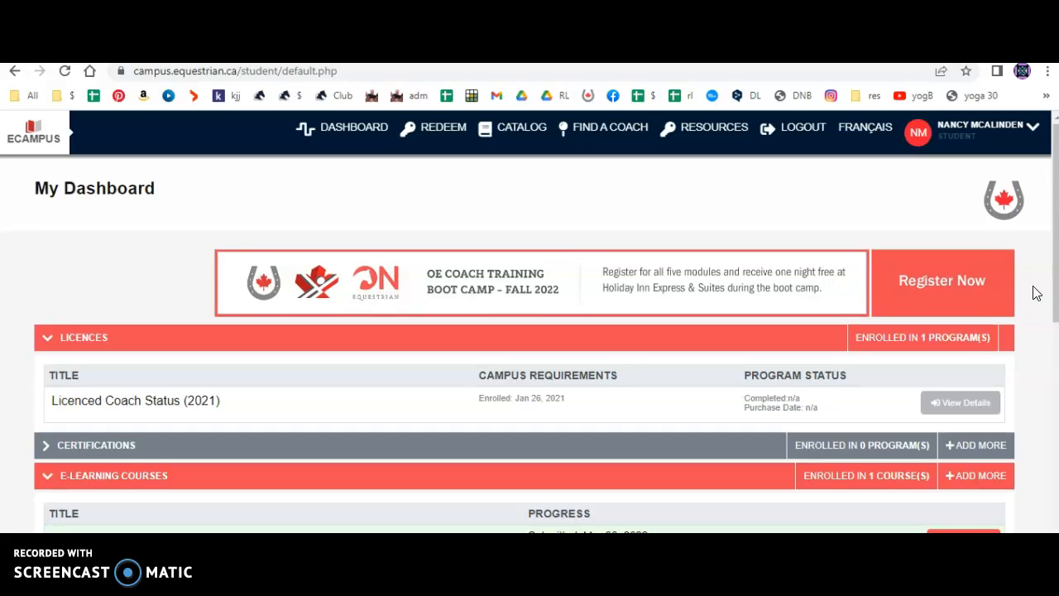
Collapse and re-expand the Licences section listing Licenced Coach Status (2021)
{"action": "scroll", "scroll_direction": "down", "scroll_amount": 3}
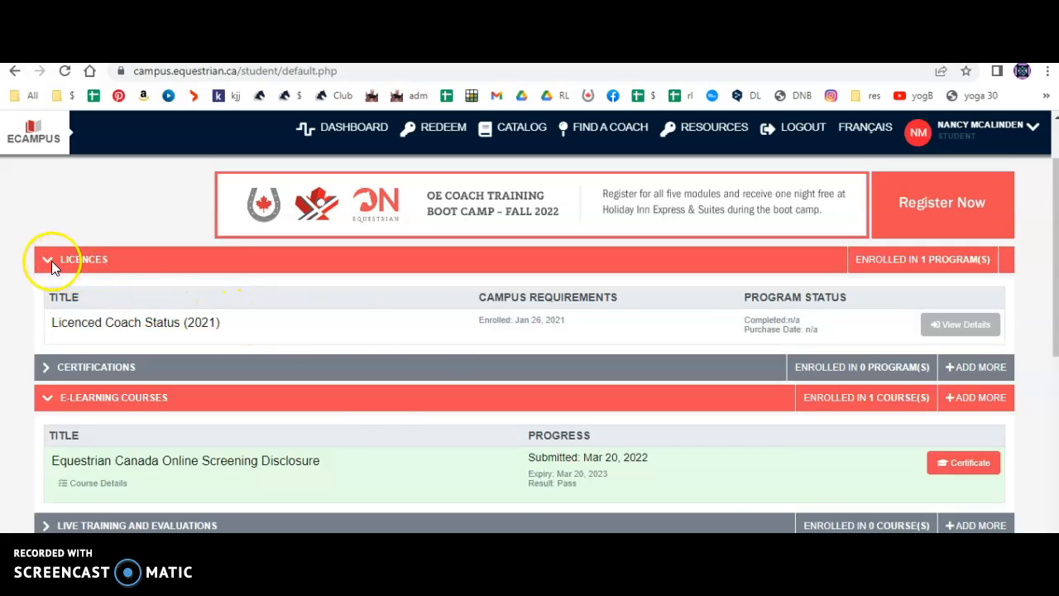
{"action": "left_click", "coordinate": [46, 258]}
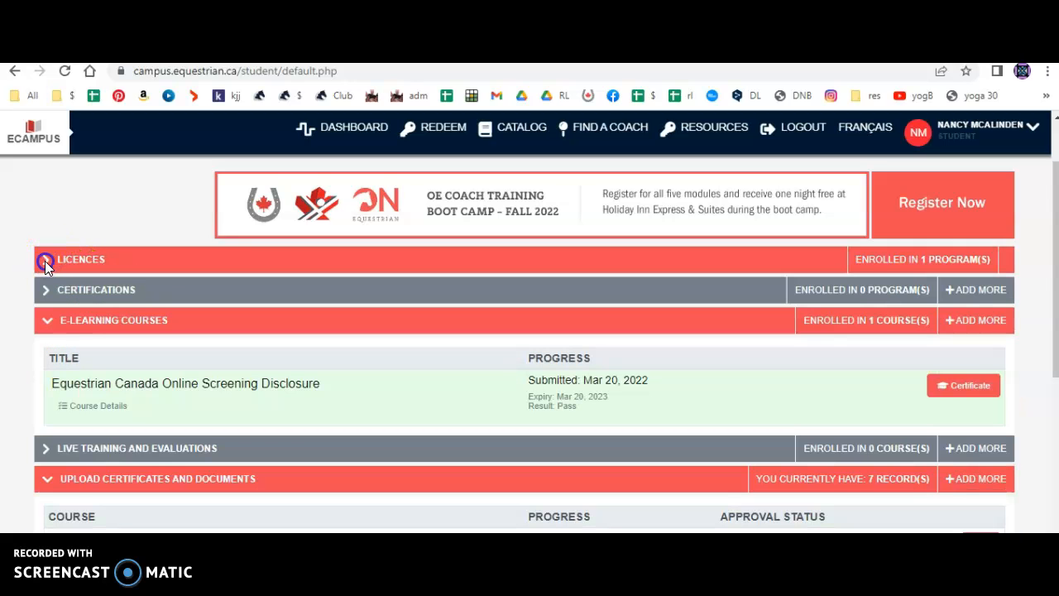
{"action": "left_click", "coordinate": [47, 258]}
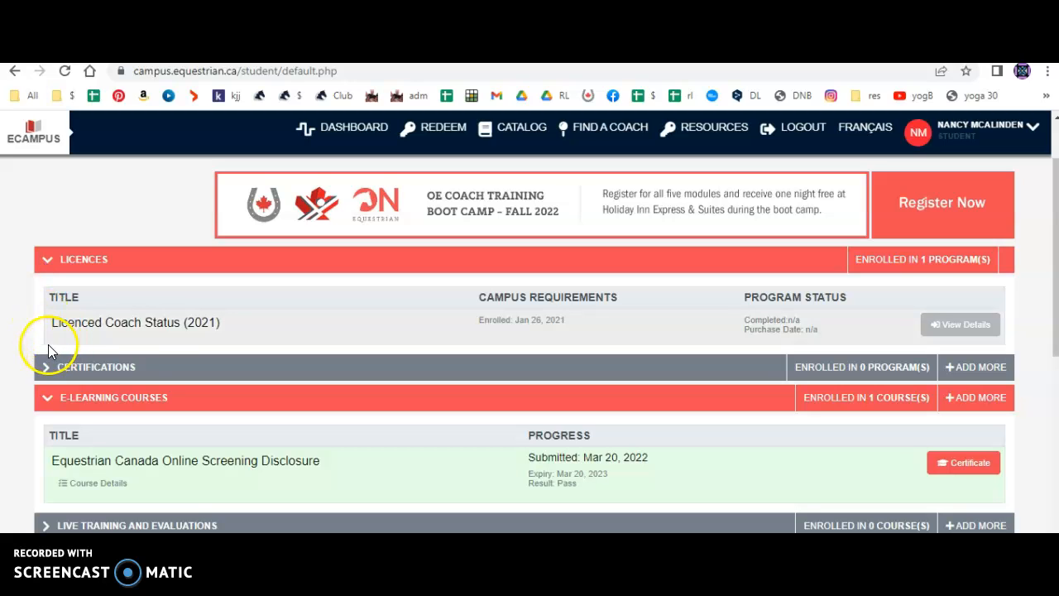
{"action": "mouse_move", "coordinate": [195, 341]}
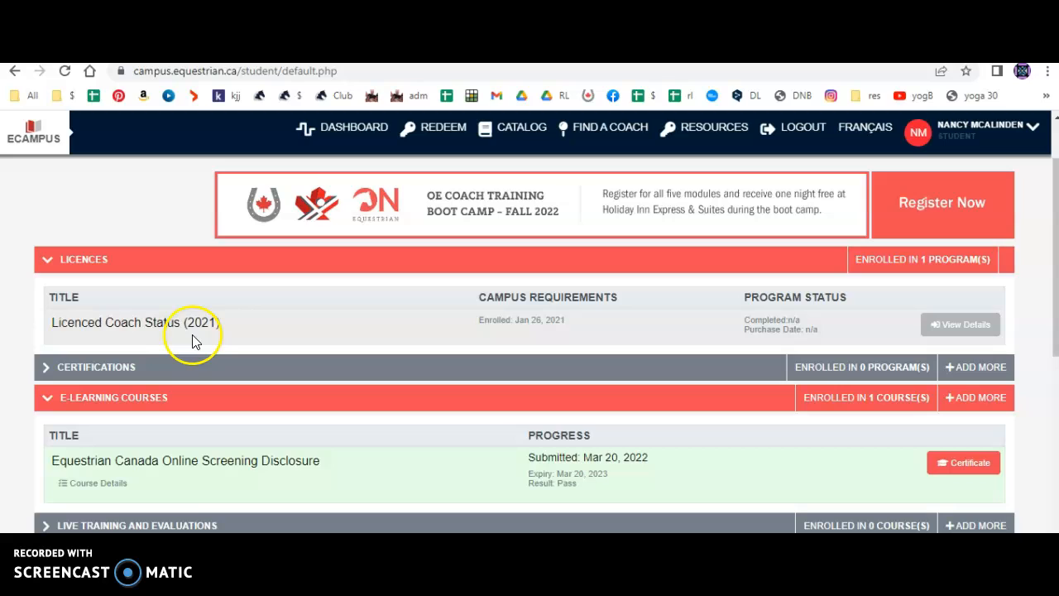
{"action": "mouse_move", "coordinate": [218, 340]}
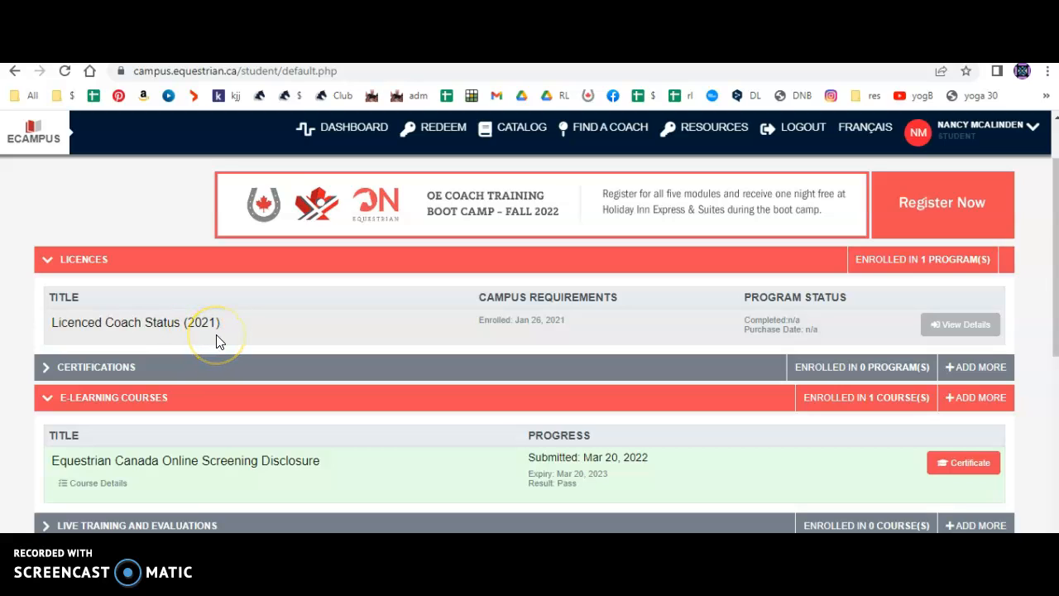
{"action": "mouse_move", "coordinate": [355, 328]}
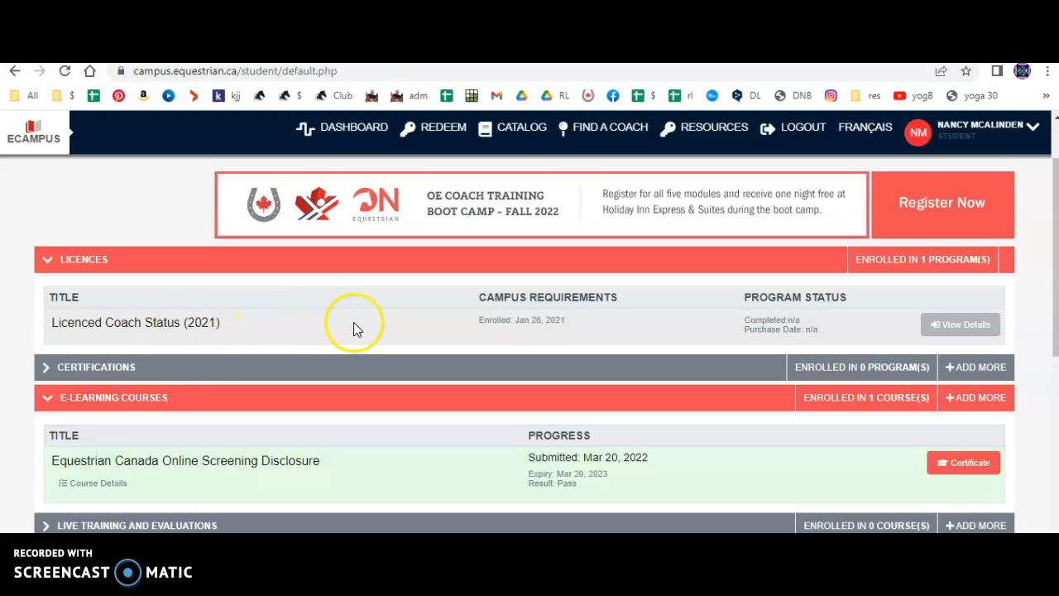
{"action": "mouse_move", "coordinate": [960, 323]}
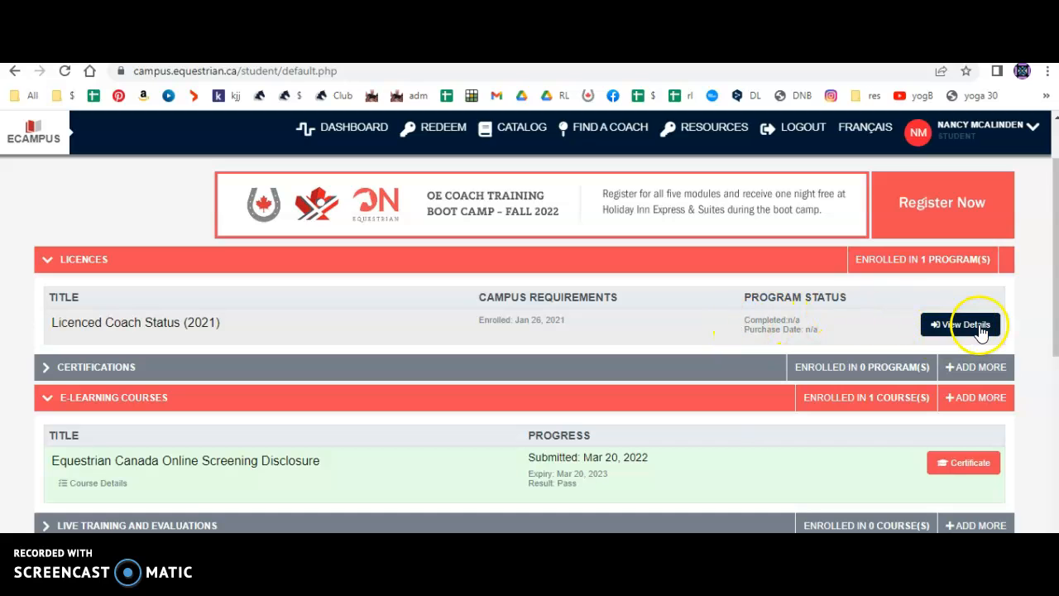
View the Licenced Coach Status (2021) details listing each certification step and its completion count
{"action": "left_click", "coordinate": [959, 323]}
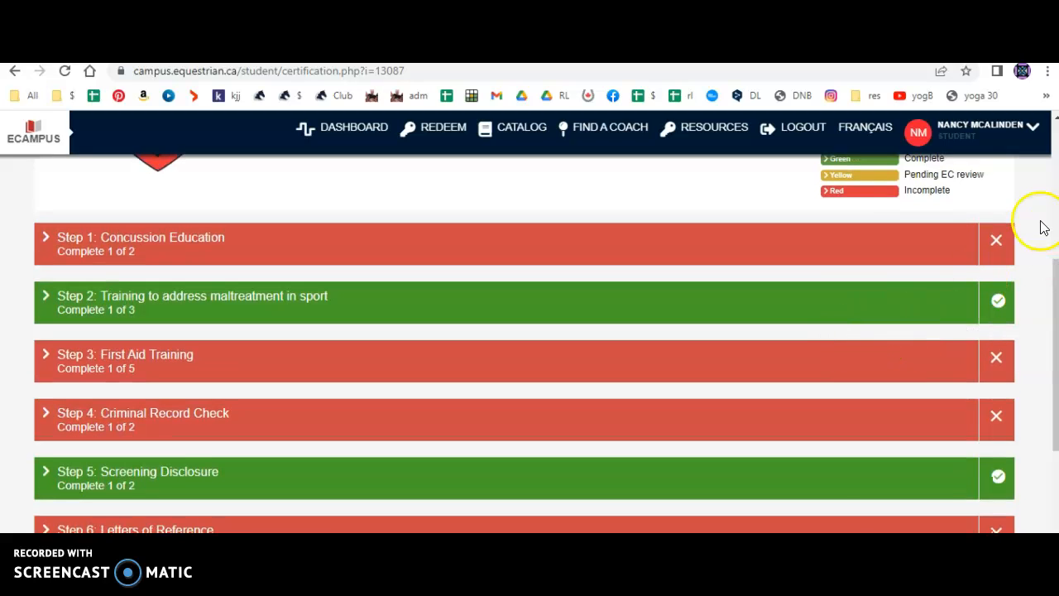
{"action": "mouse_move", "coordinate": [1041, 229]}
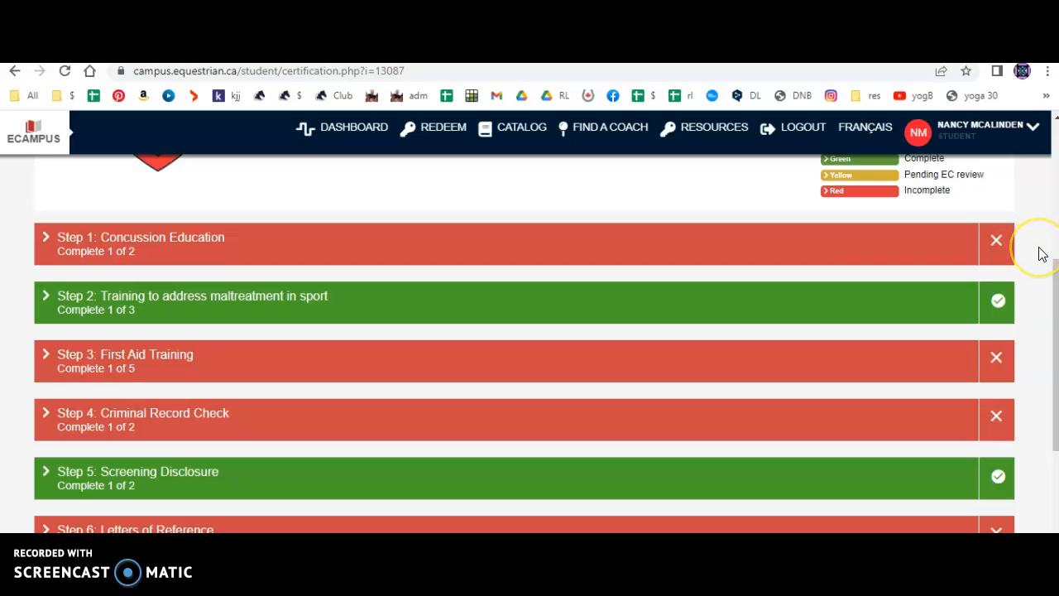
{"action": "scroll", "scroll_direction": "down", "scroll_amount": 3}
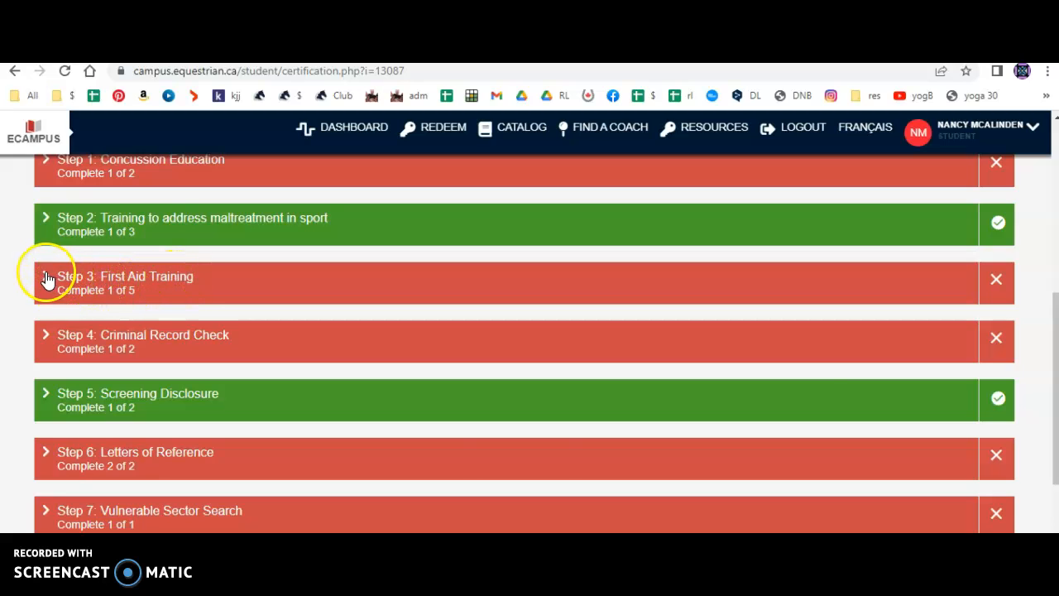
{"action": "left_click", "coordinate": [46, 278]}
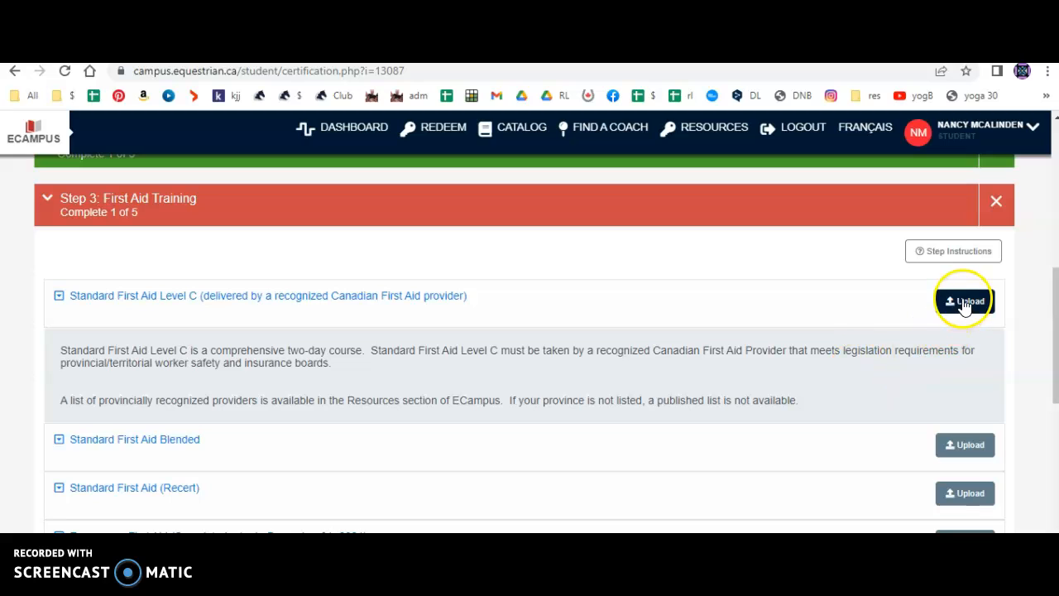
{"action": "left_click", "coordinate": [965, 302]}
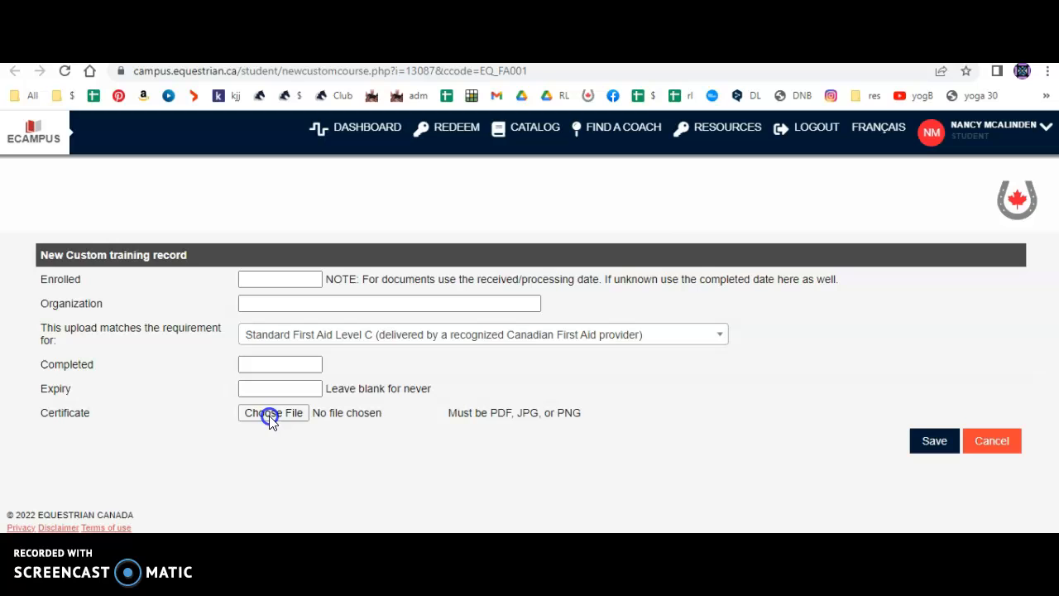
{"action": "left_click", "coordinate": [273, 412]}
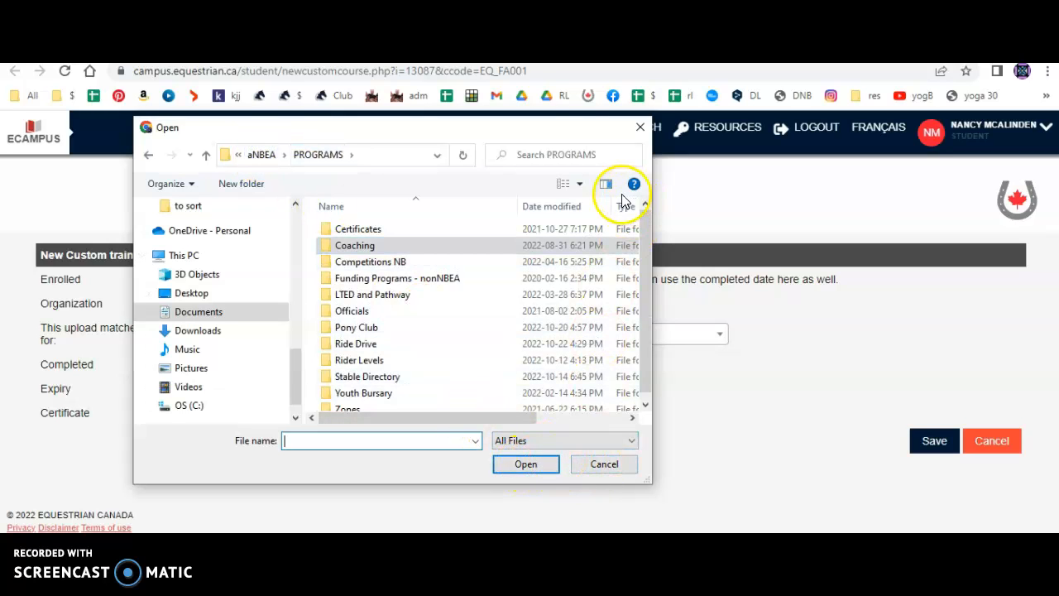
{"action": "left_click", "coordinate": [602, 463]}
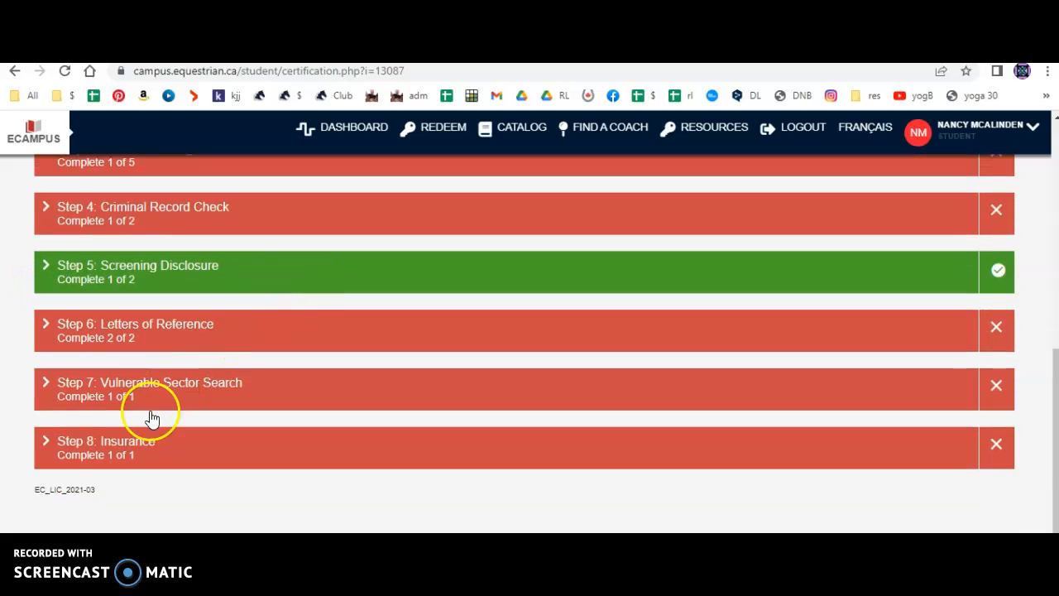
Expand the Concussion Education step and review the following requirement steps
{"action": "scroll", "scroll_direction": "up", "scroll_amount": 3}
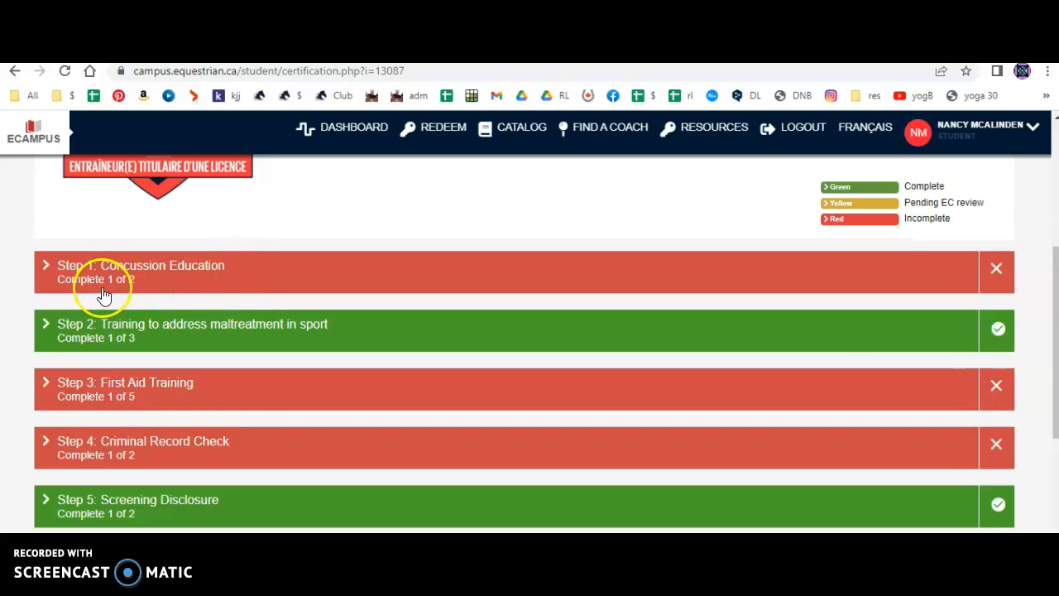
{"action": "left_click", "coordinate": [143, 265]}
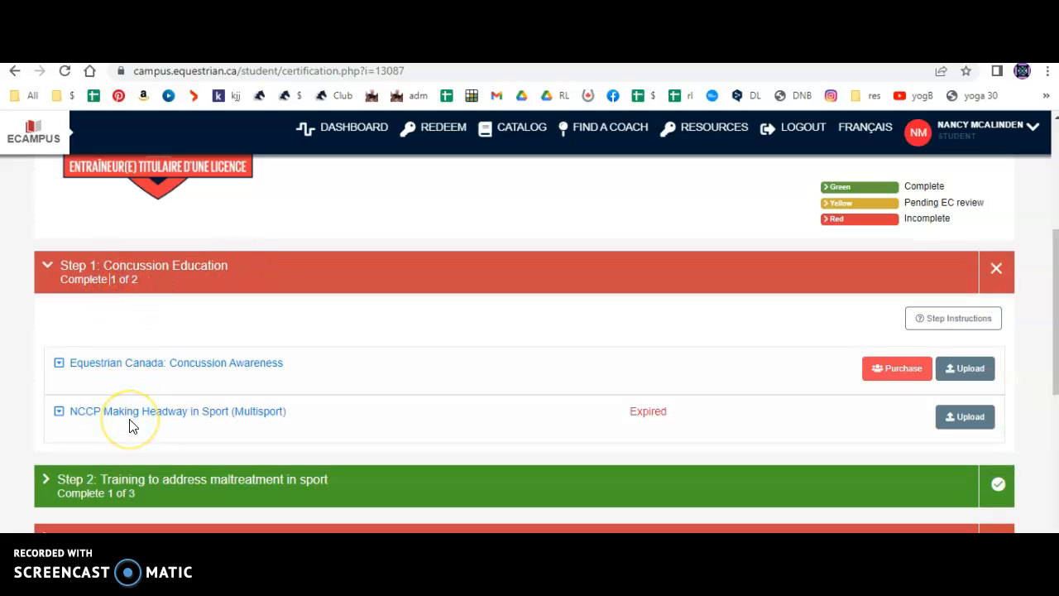
{"action": "scroll", "scroll_direction": "down", "scroll_amount": 3}
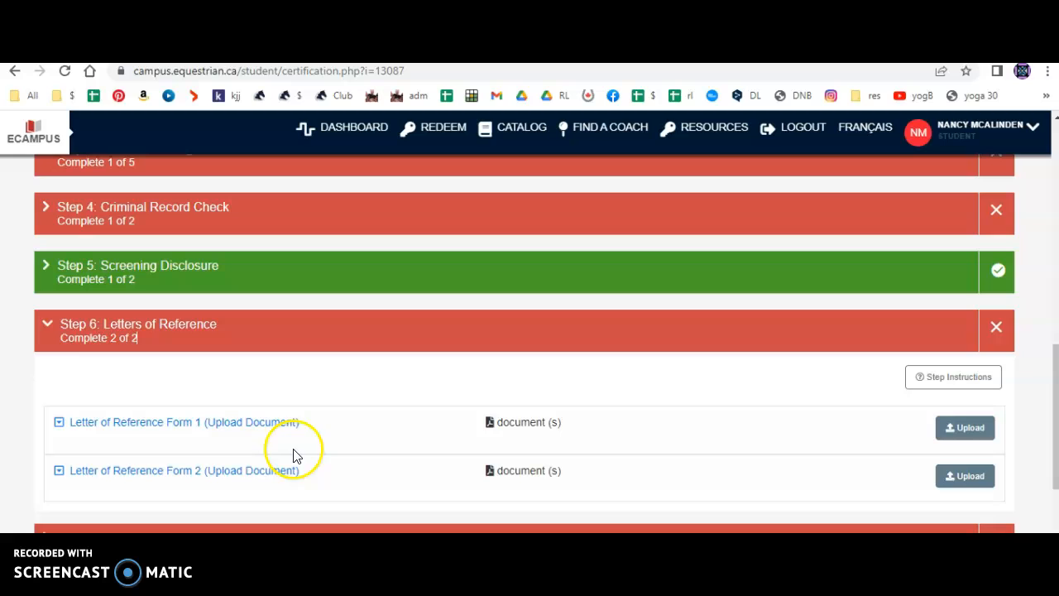
{"action": "mouse_move", "coordinate": [275, 426]}
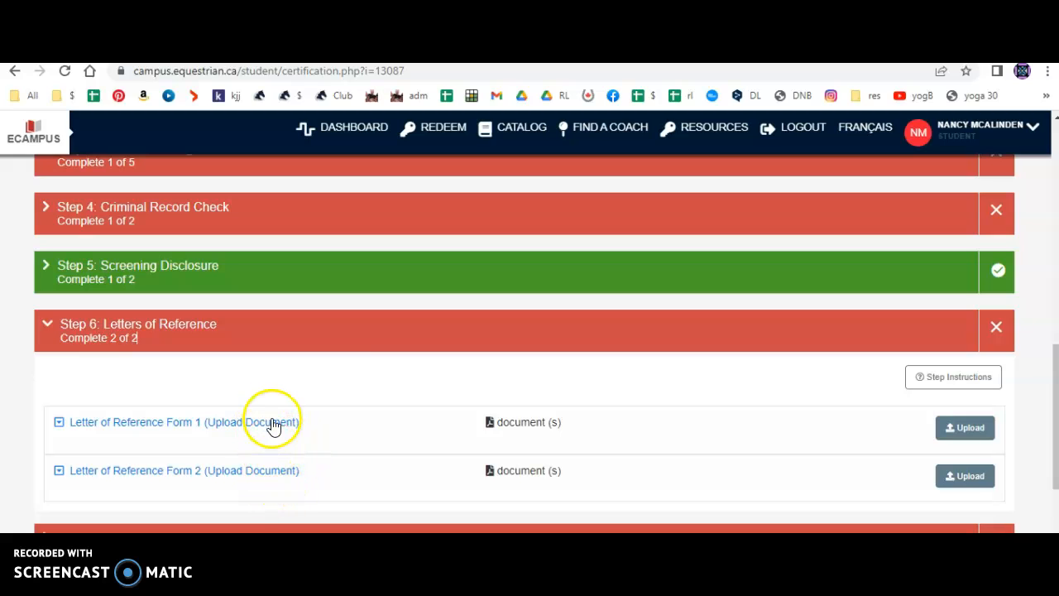
{"action": "mouse_move", "coordinate": [290, 427]}
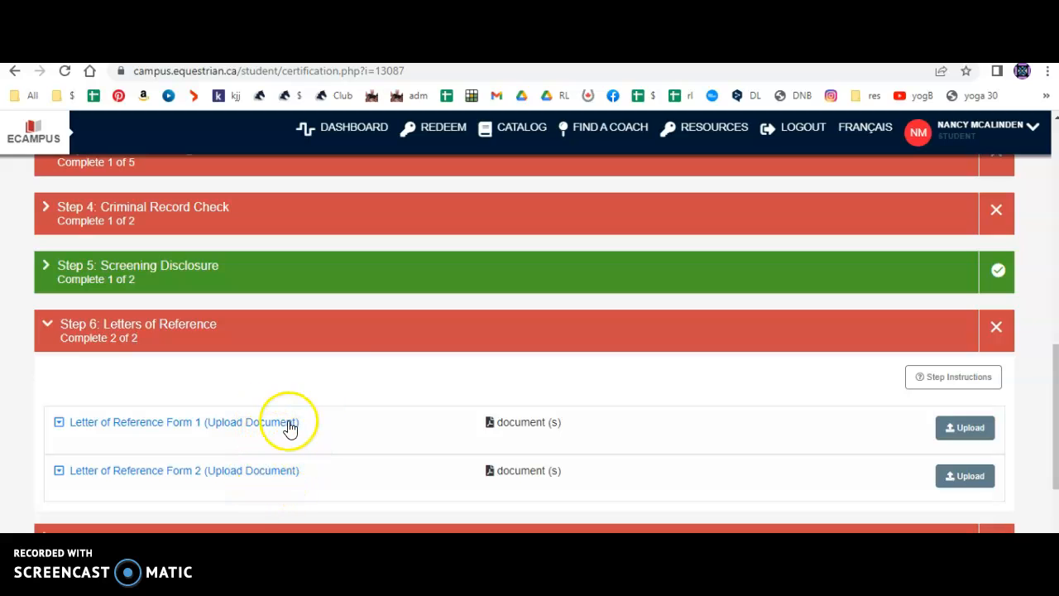
{"action": "scroll", "scroll_direction": "down", "scroll_amount": 3}
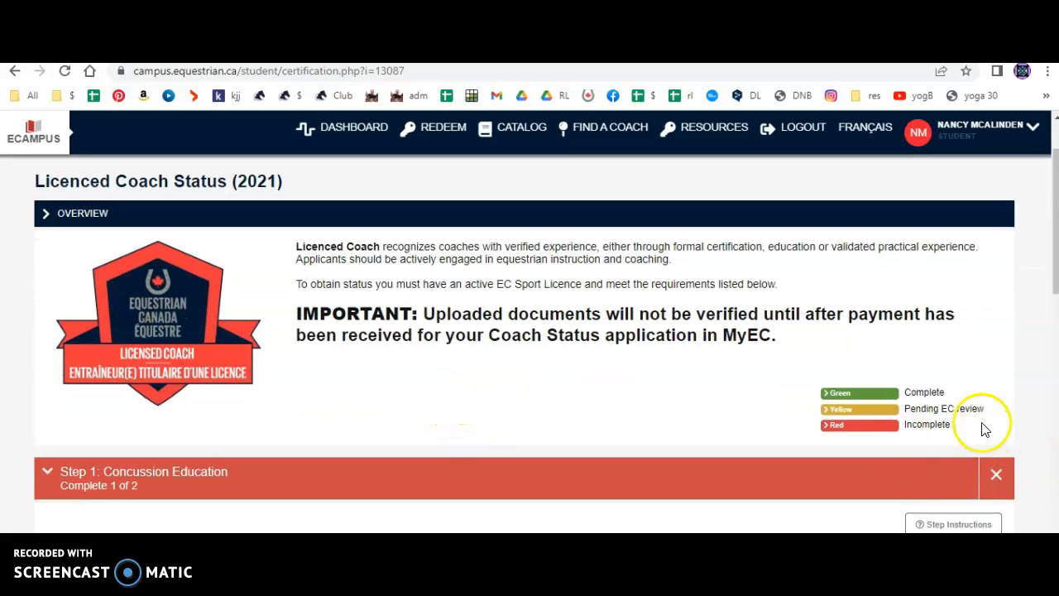
{"action": "mouse_move", "coordinate": [989, 420]}
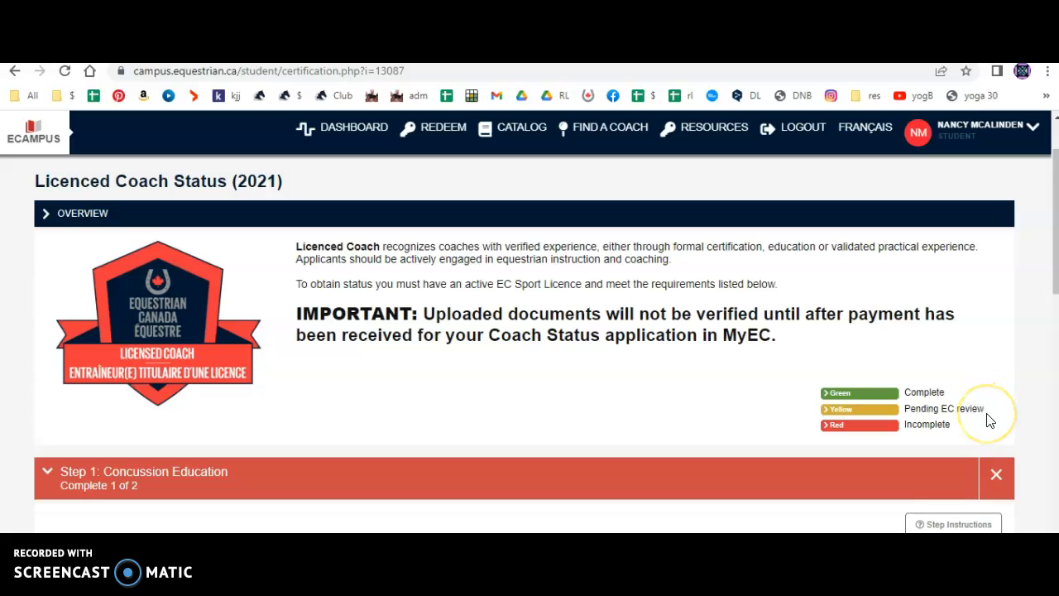
{"action": "mouse_move", "coordinate": [546, 389]}
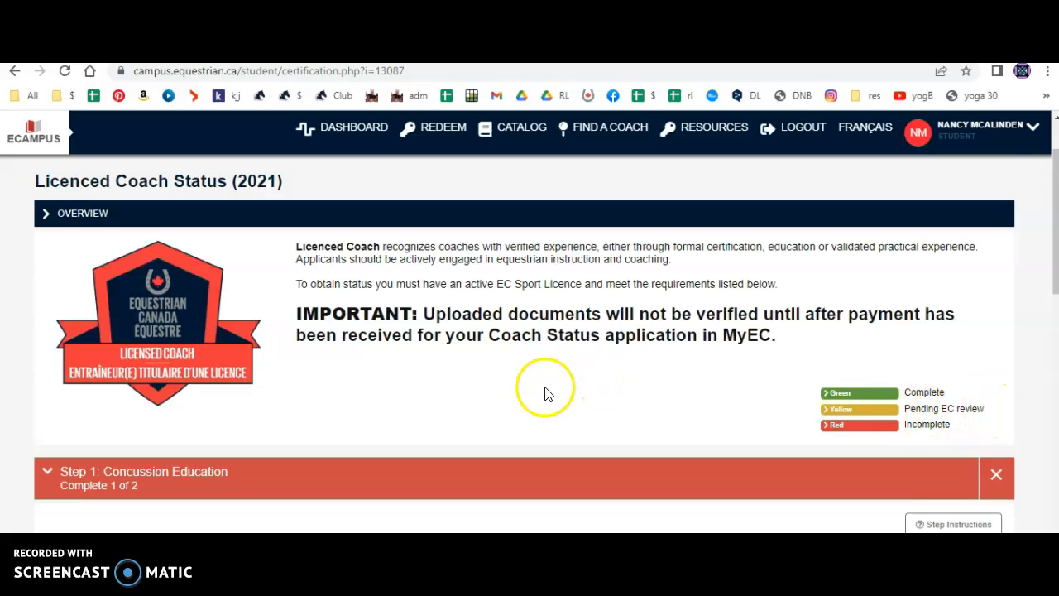
Review the remaining steps including Letters of Reference and go back to the student dashboard
{"action": "scroll", "scroll_direction": "down", "scroll_amount": 3}
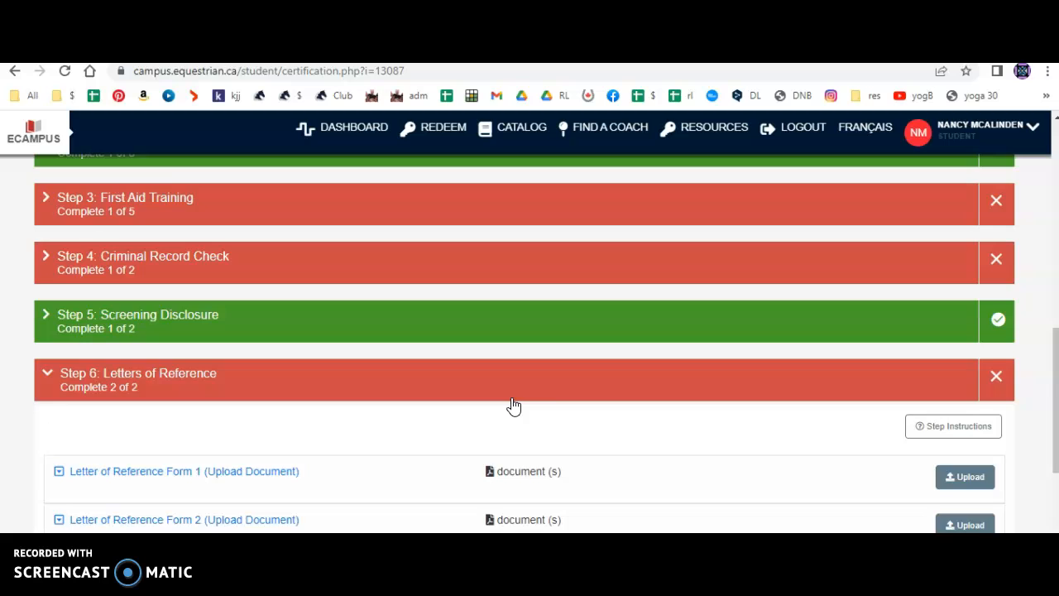
{"action": "scroll", "scroll_direction": "down", "scroll_amount": 3}
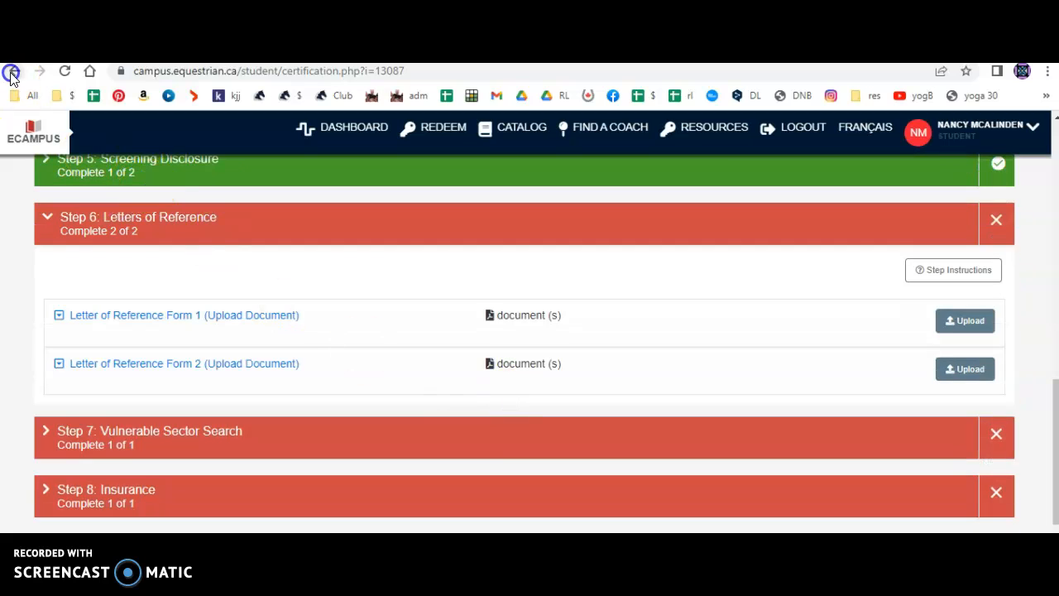
{"action": "left_click", "coordinate": [13, 70]}
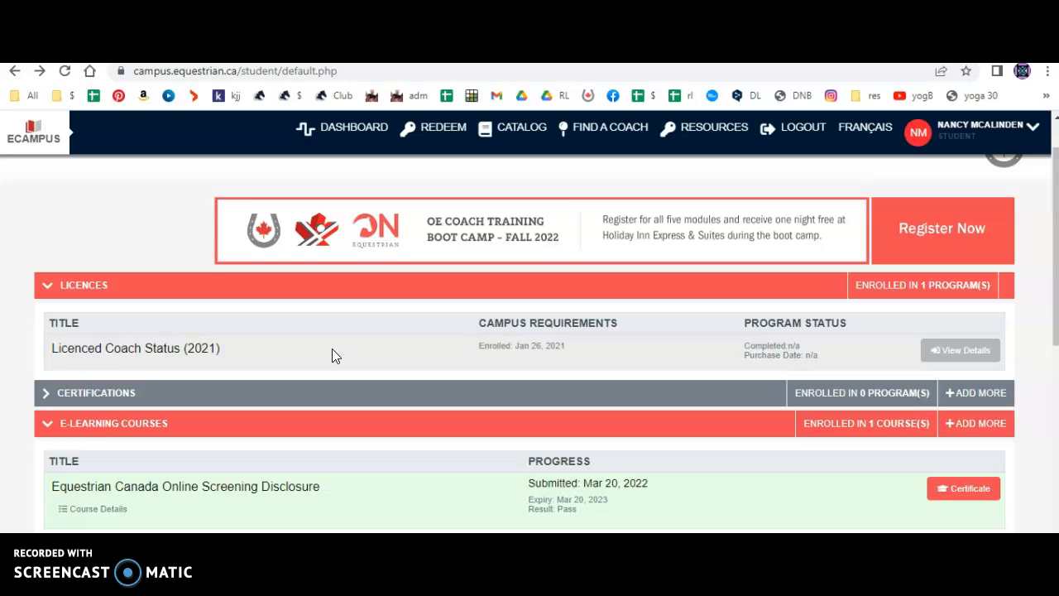
Scroll to the Upload Certificates and Documents section showing seven records with verified and pending statuses
{"action": "scroll", "scroll_direction": "down", "scroll_amount": 3}
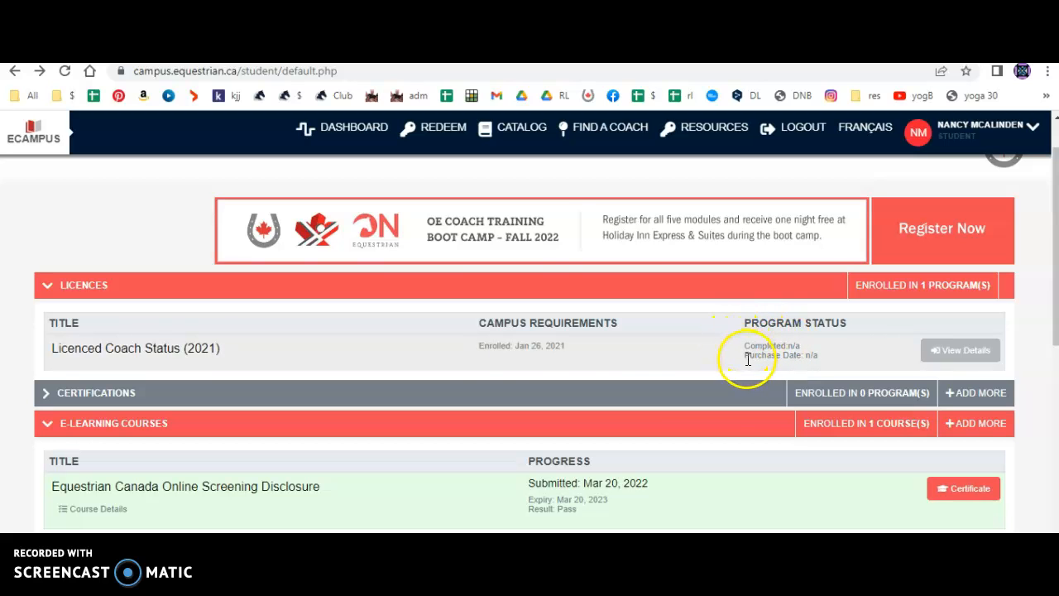
{"action": "scroll", "scroll_direction": "down", "scroll_amount": 3}
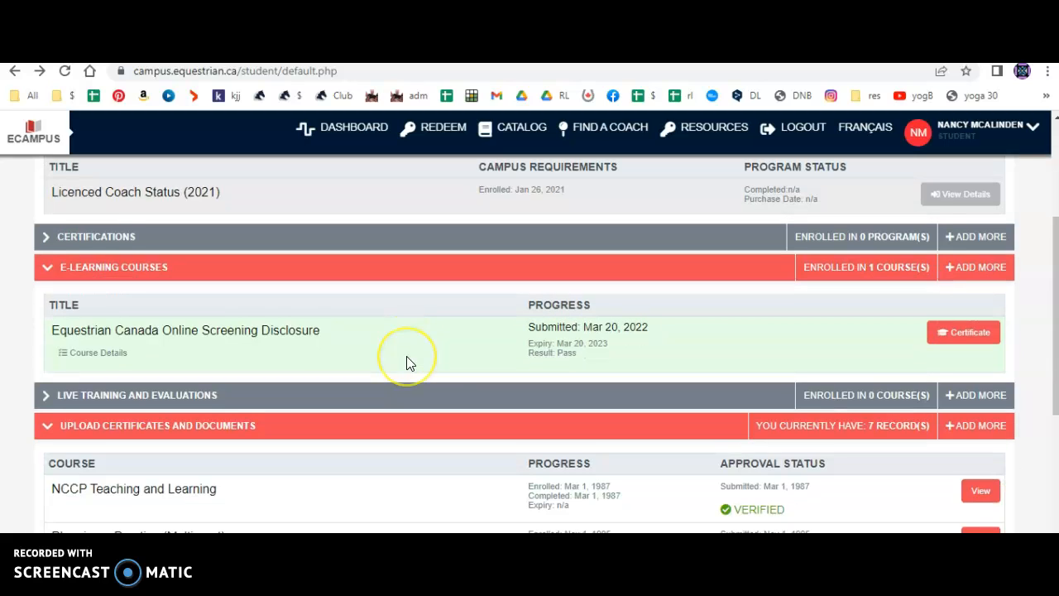
{"action": "scroll", "scroll_direction": "down", "scroll_amount": 3}
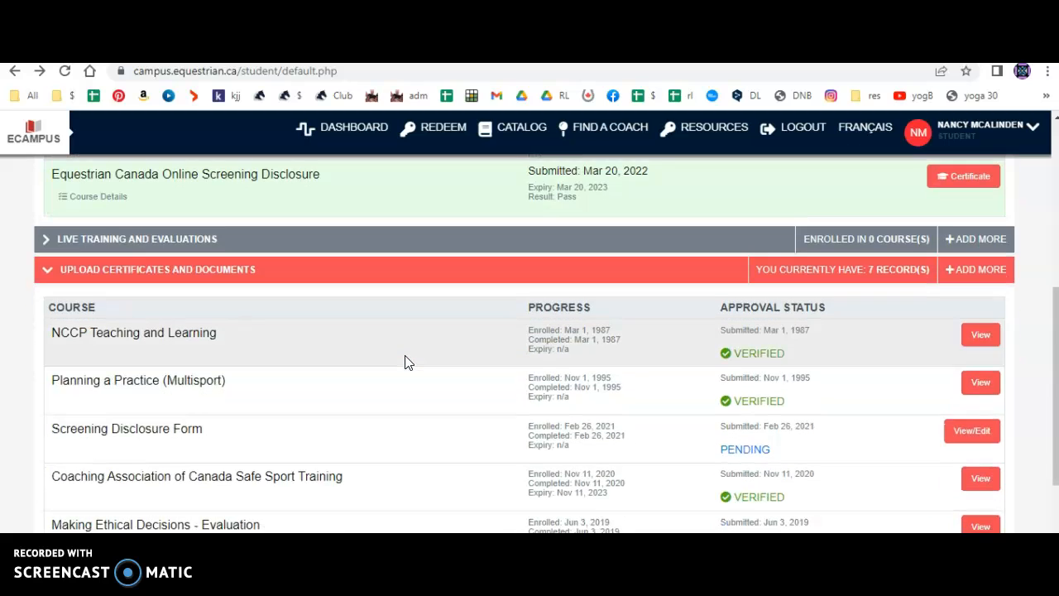
{"action": "scroll", "scroll_direction": "down", "scroll_amount": 3}
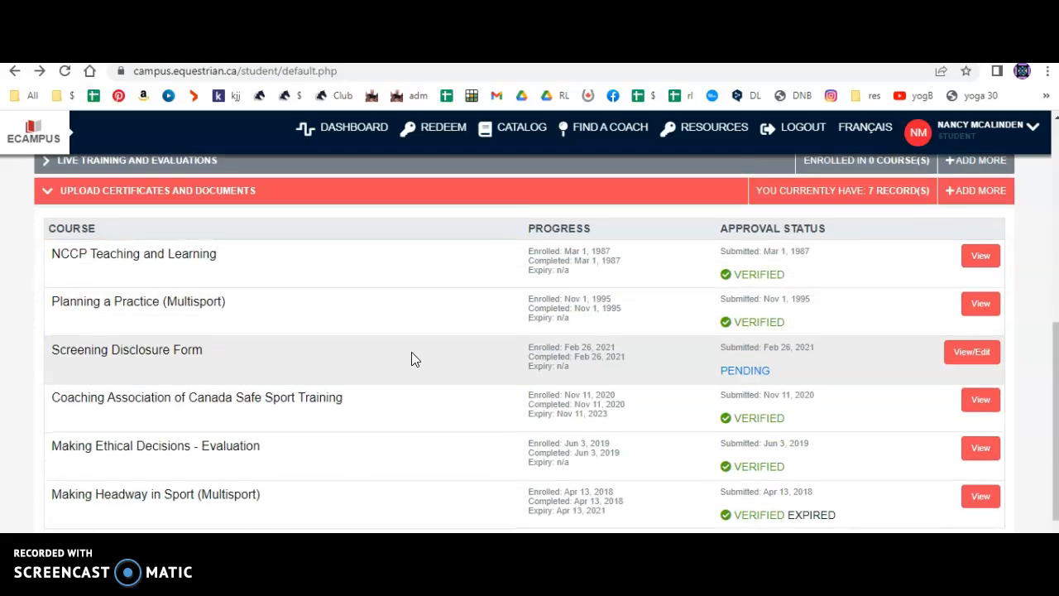
{"action": "scroll", "scroll_direction": "down", "scroll_amount": 3}
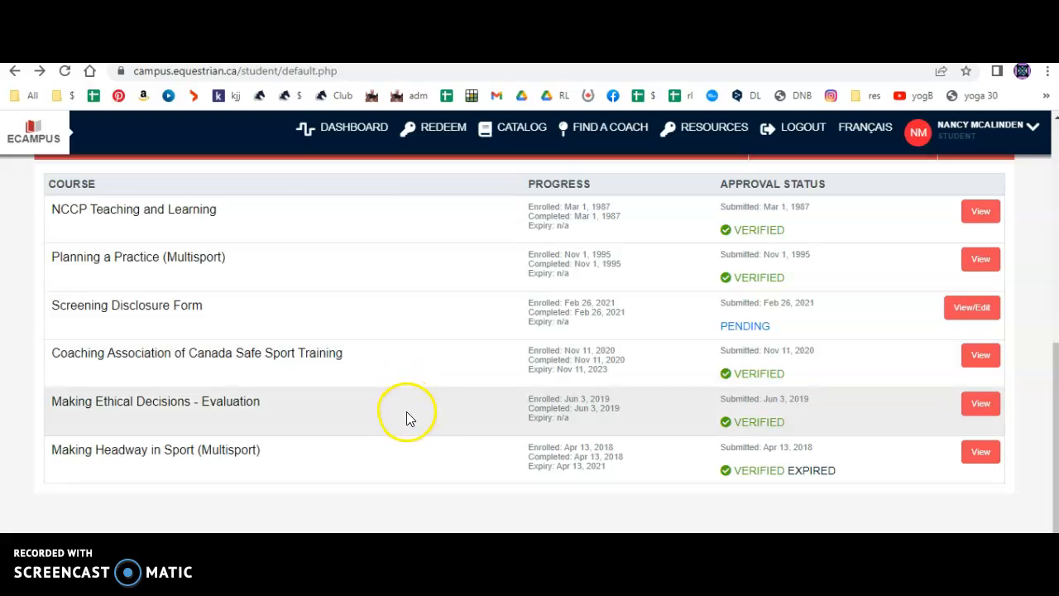
{"action": "mouse_move", "coordinate": [436, 359]}
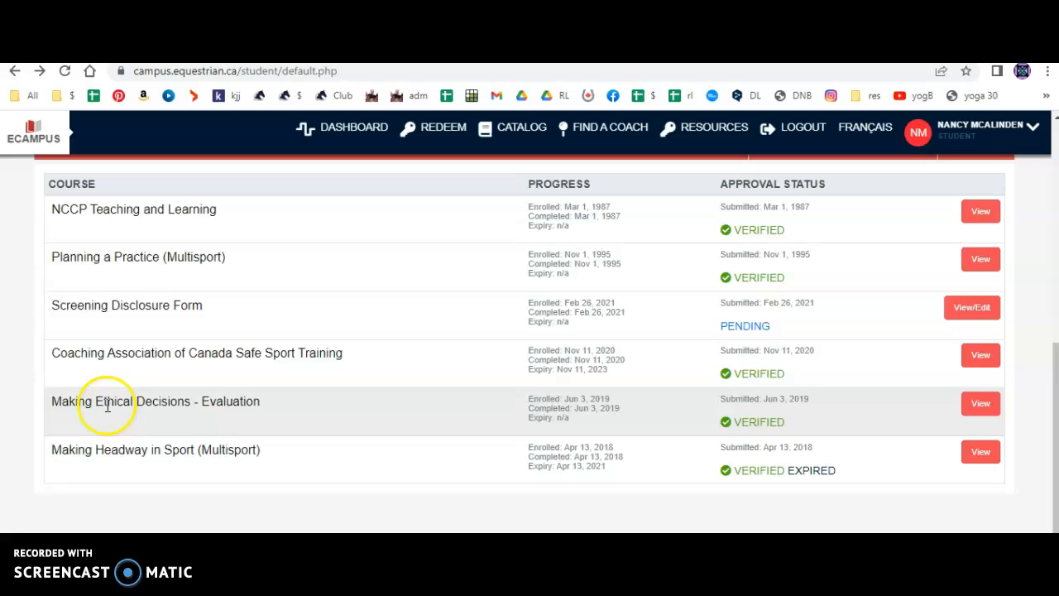
{"action": "mouse_move", "coordinate": [268, 416]}
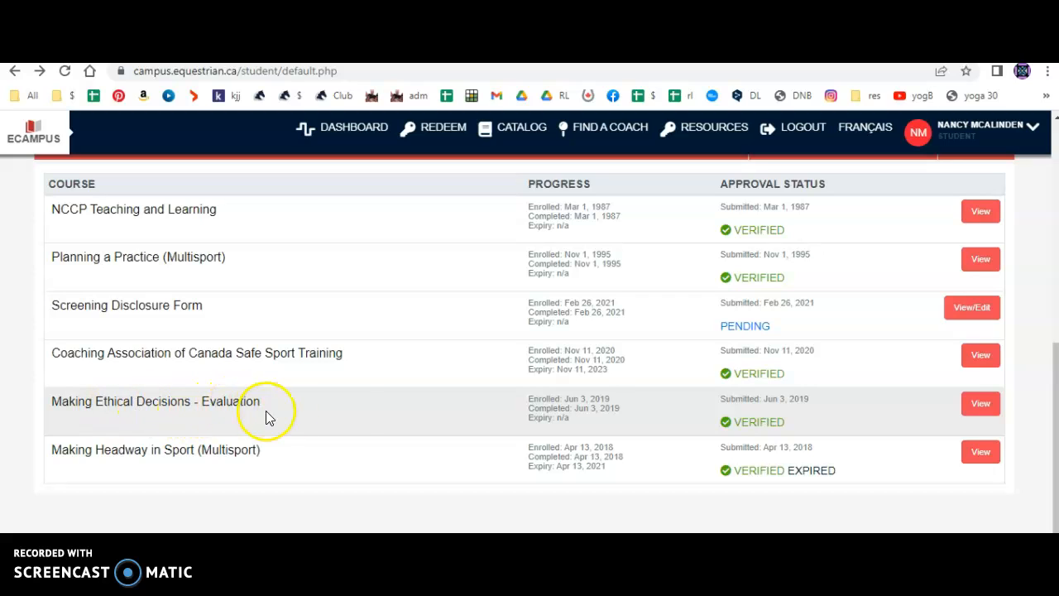
{"action": "mouse_move", "coordinate": [642, 414]}
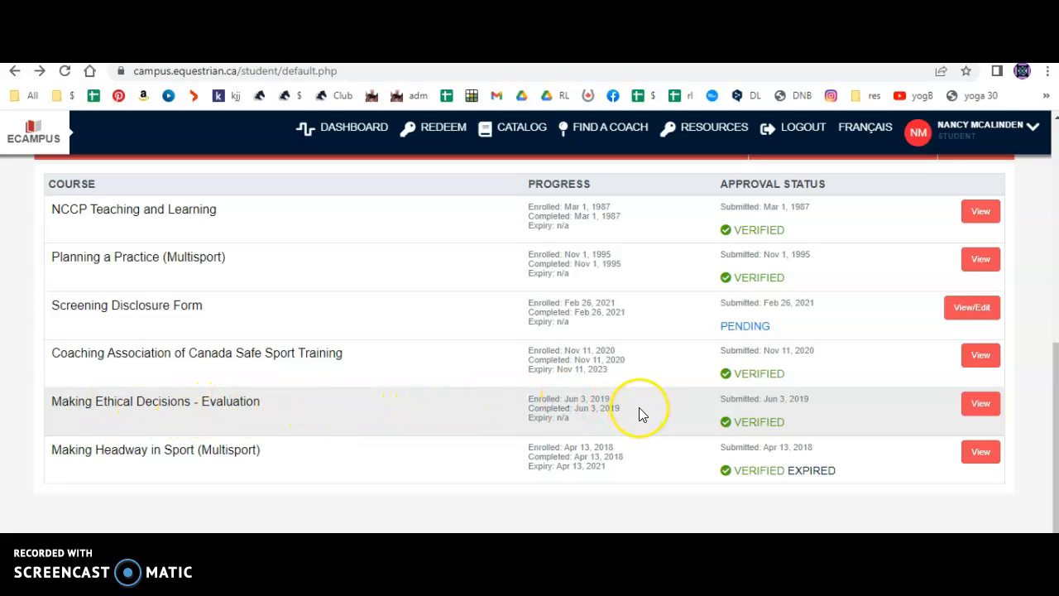
{"action": "mouse_move", "coordinate": [861, 422]}
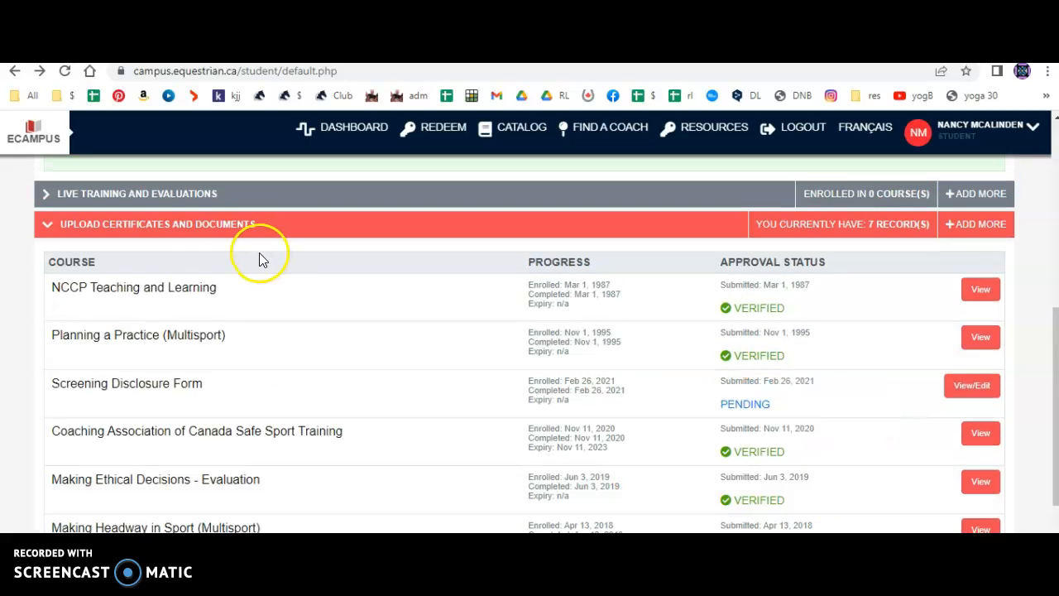
{"action": "mouse_move", "coordinate": [174, 229]}
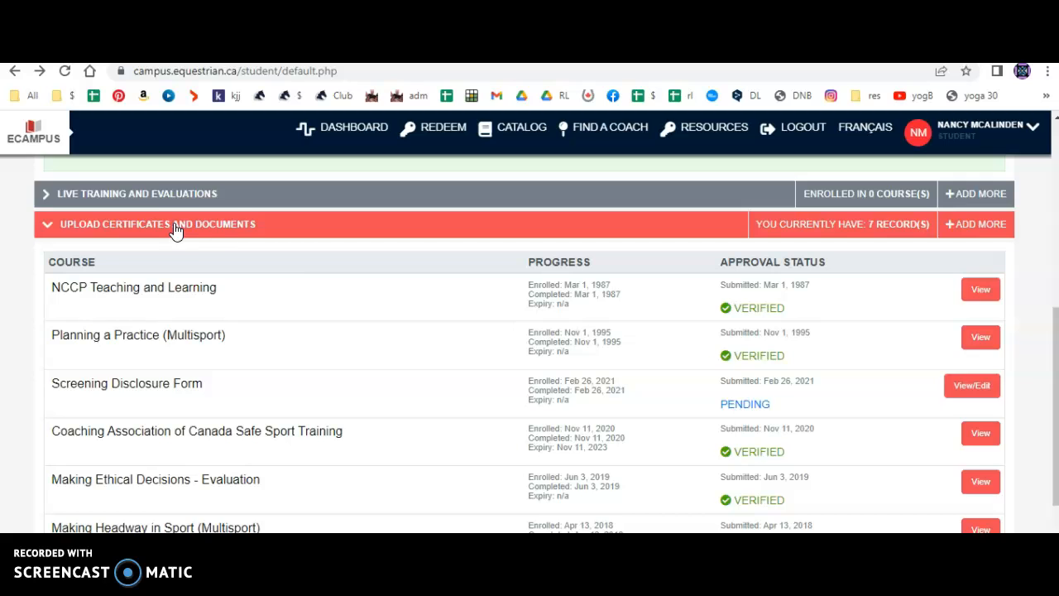
{"action": "scroll", "scroll_direction": "down", "scroll_amount": 3}
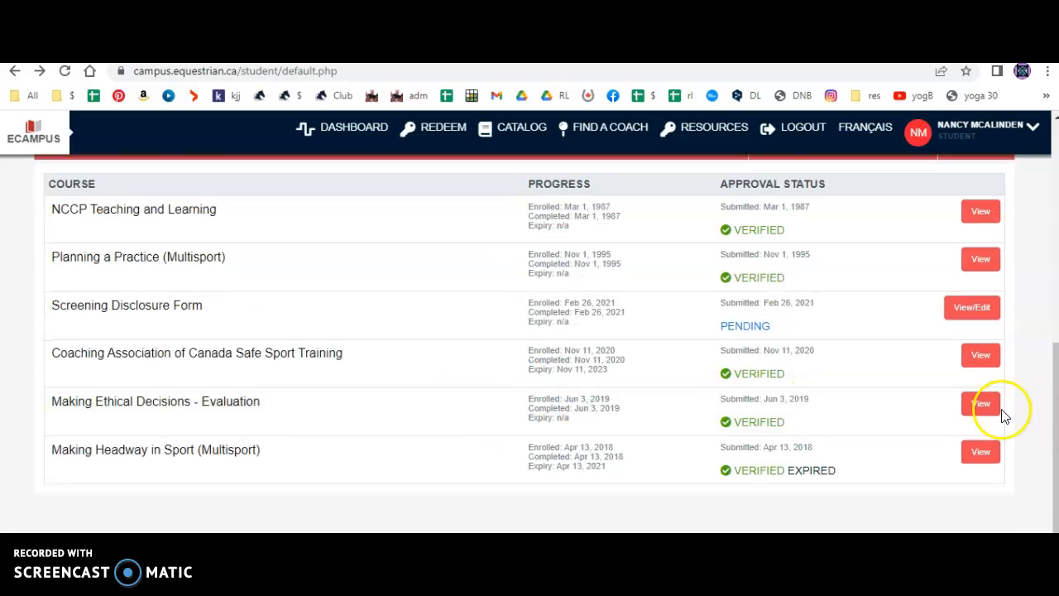
{"action": "left_click", "coordinate": [979, 404]}
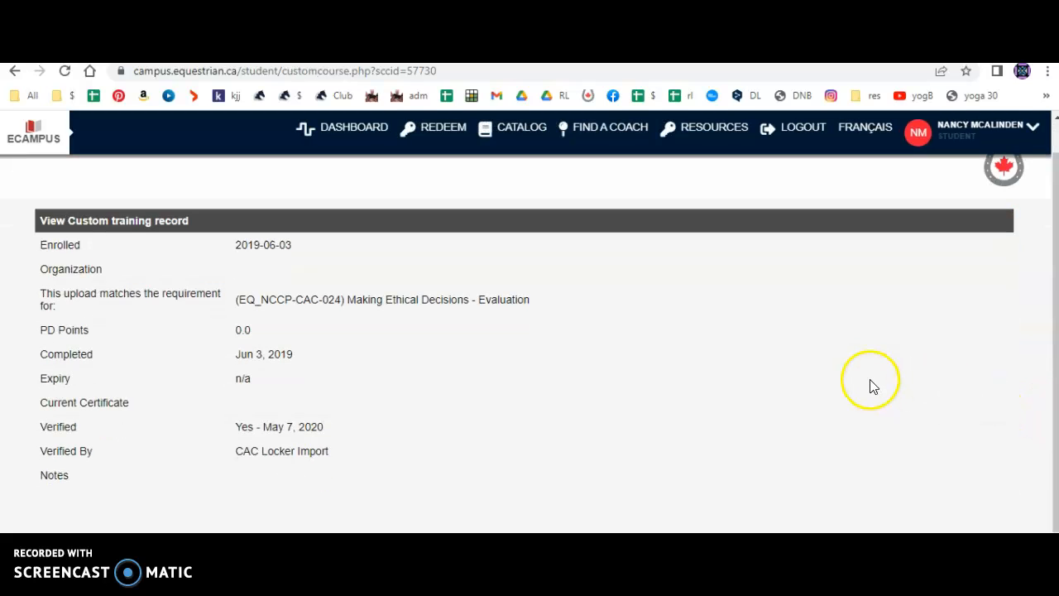
{"action": "scroll", "scroll_direction": "down", "scroll_amount": 3}
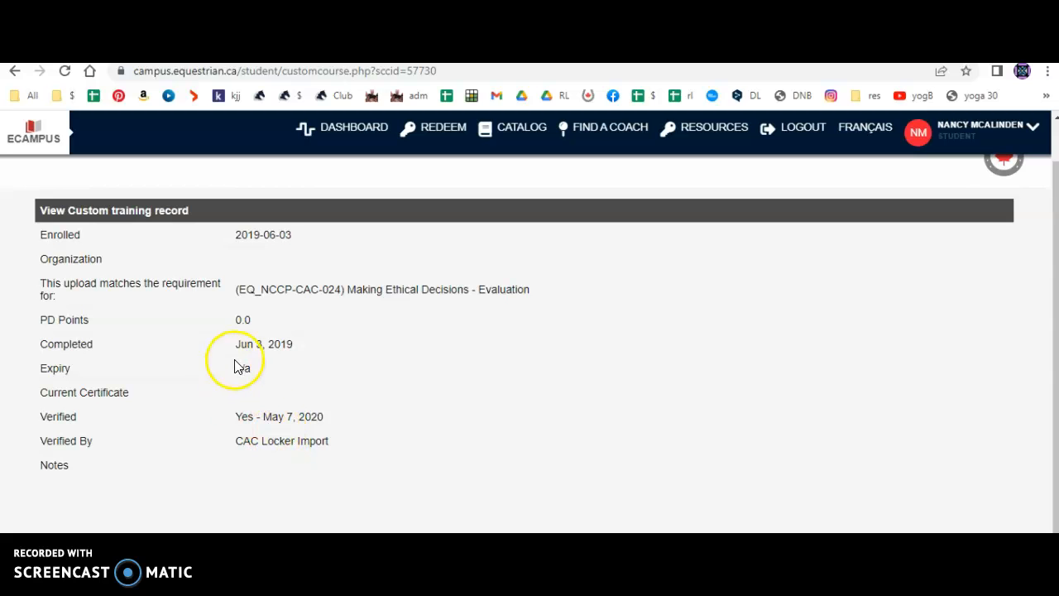
{"action": "left_click", "coordinate": [15, 70]}
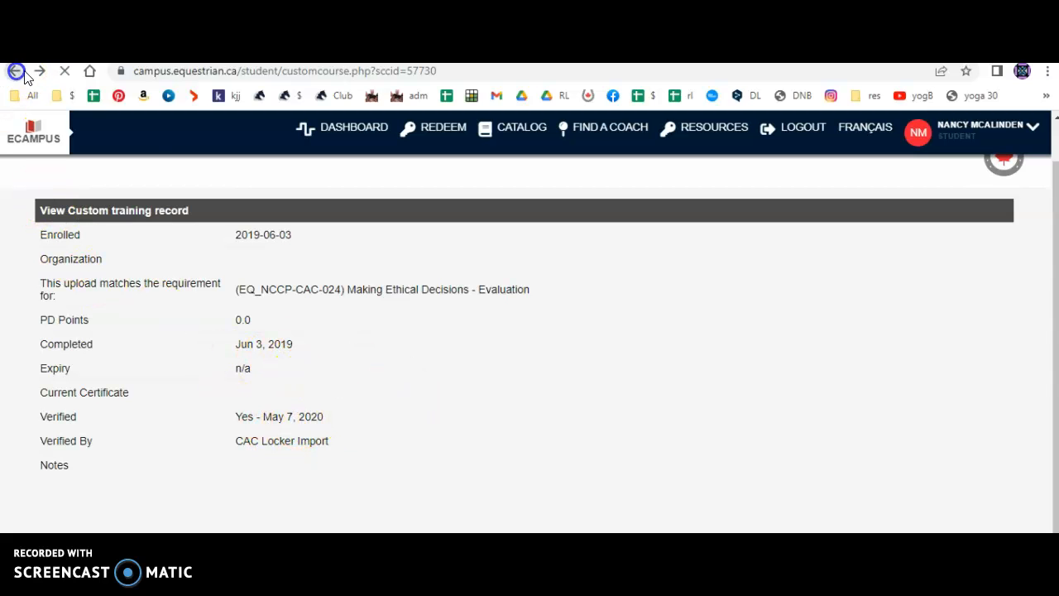
{"action": "left_click", "coordinate": [15, 70]}
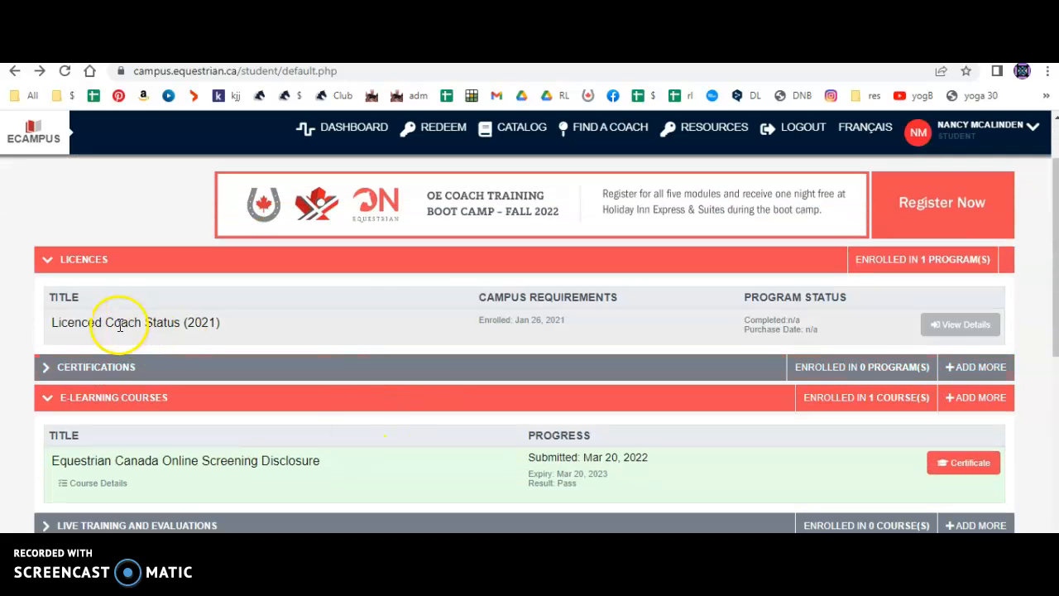
{"action": "mouse_move", "coordinate": [157, 322]}
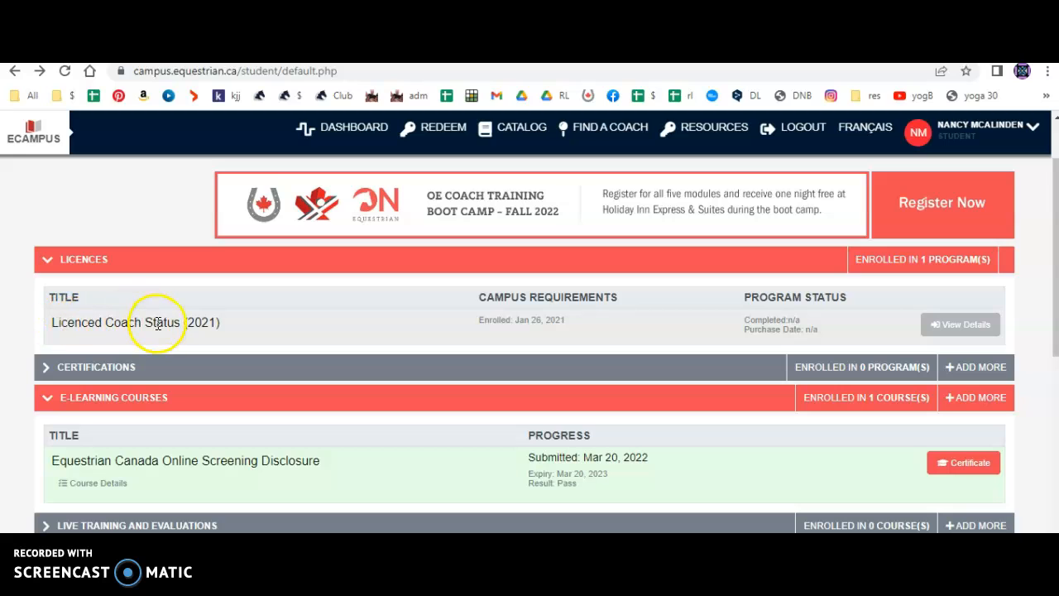
{"action": "mouse_move", "coordinate": [86, 268]}
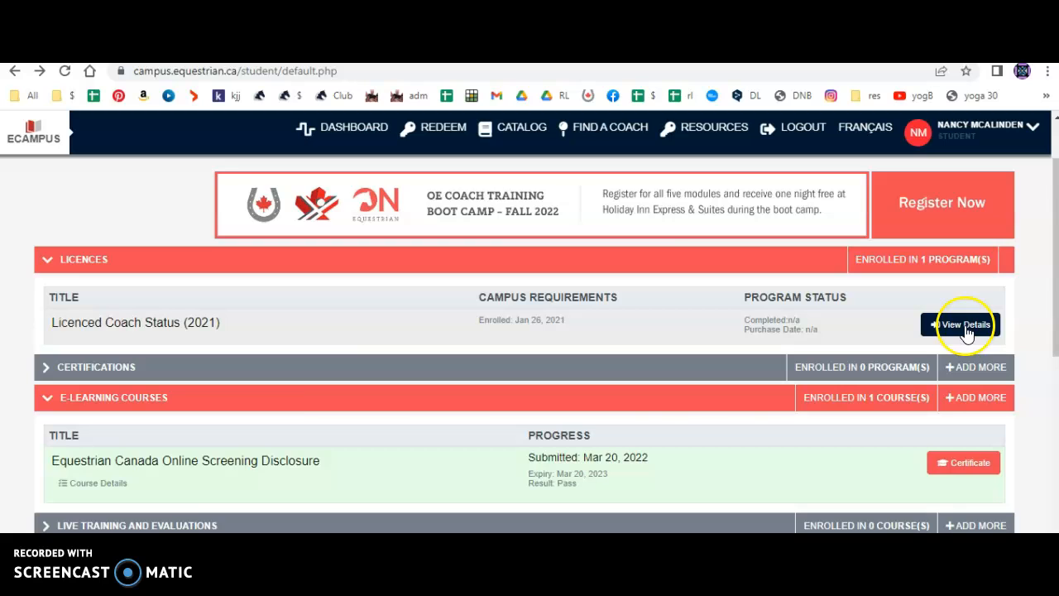
{"action": "left_click", "coordinate": [960, 324]}
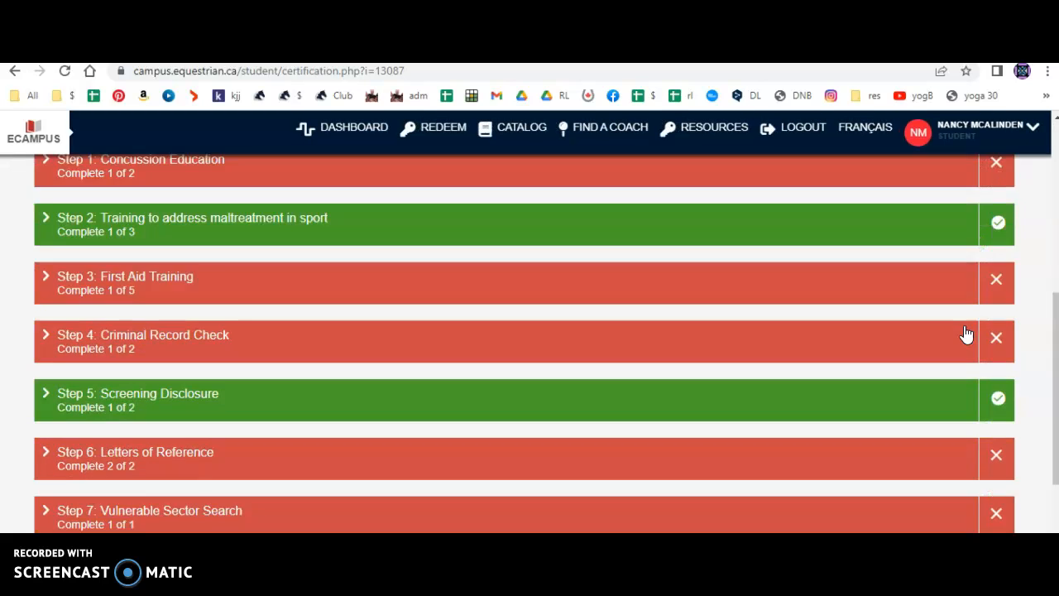
{"action": "left_click", "coordinate": [13, 70]}
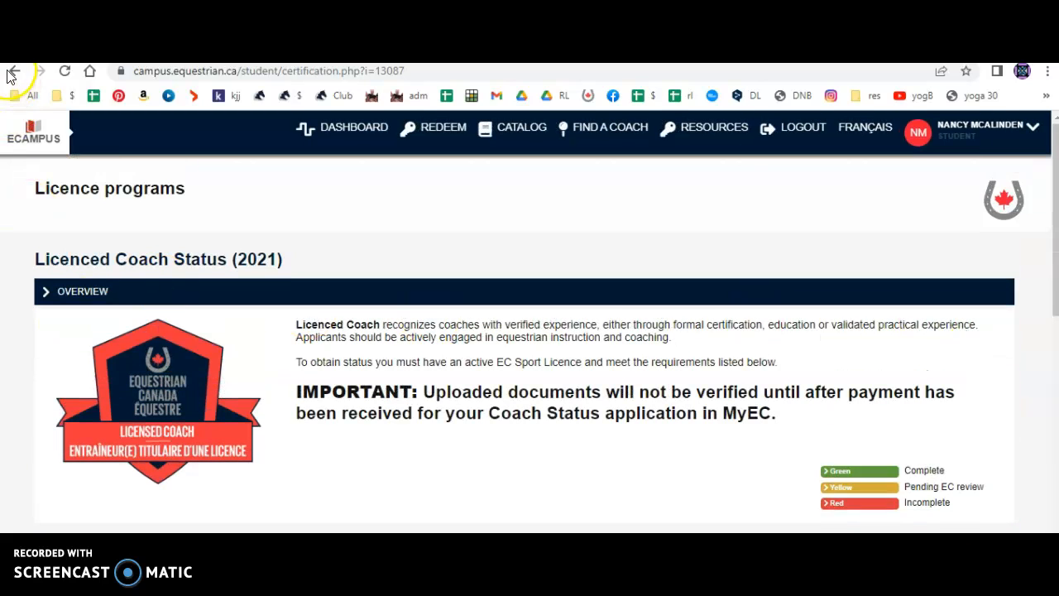
{"action": "left_click", "coordinate": [14, 70]}
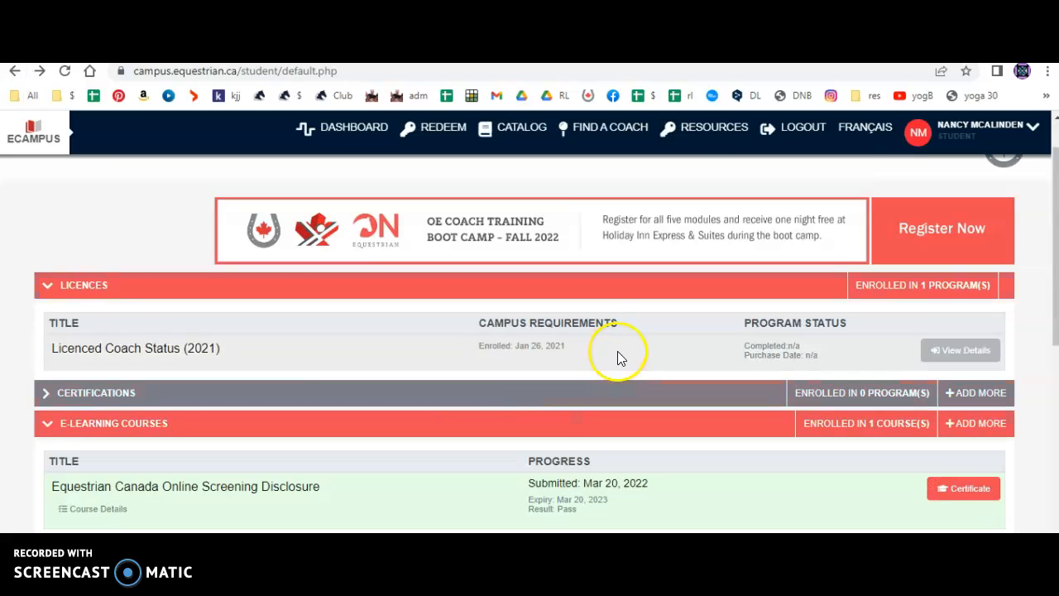